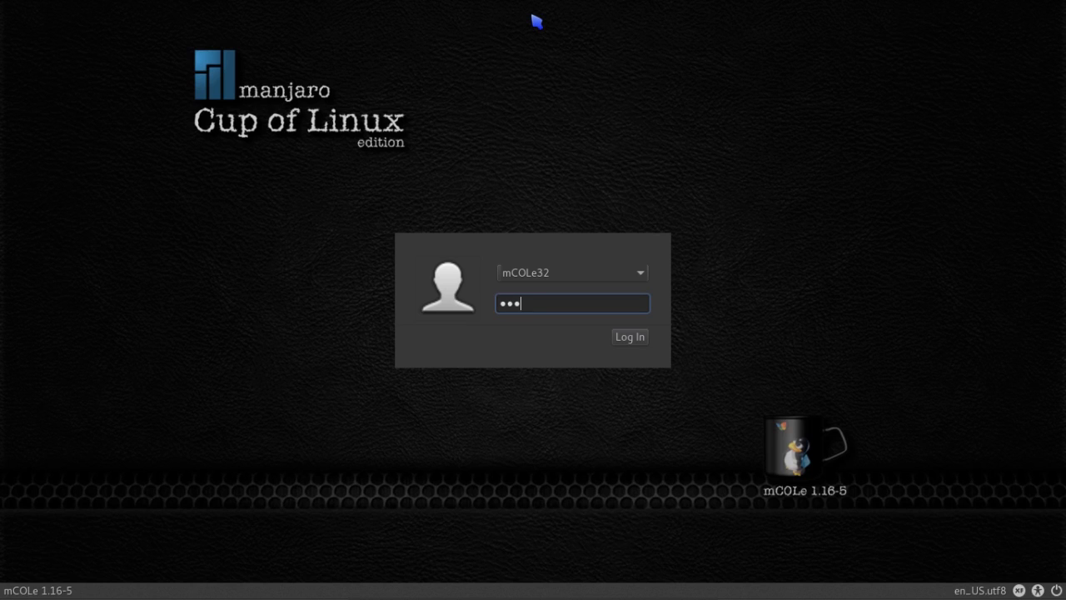
# - Log in to the mCOLe32 account from the LightDM greeter
pyautogui.click(630, 337)
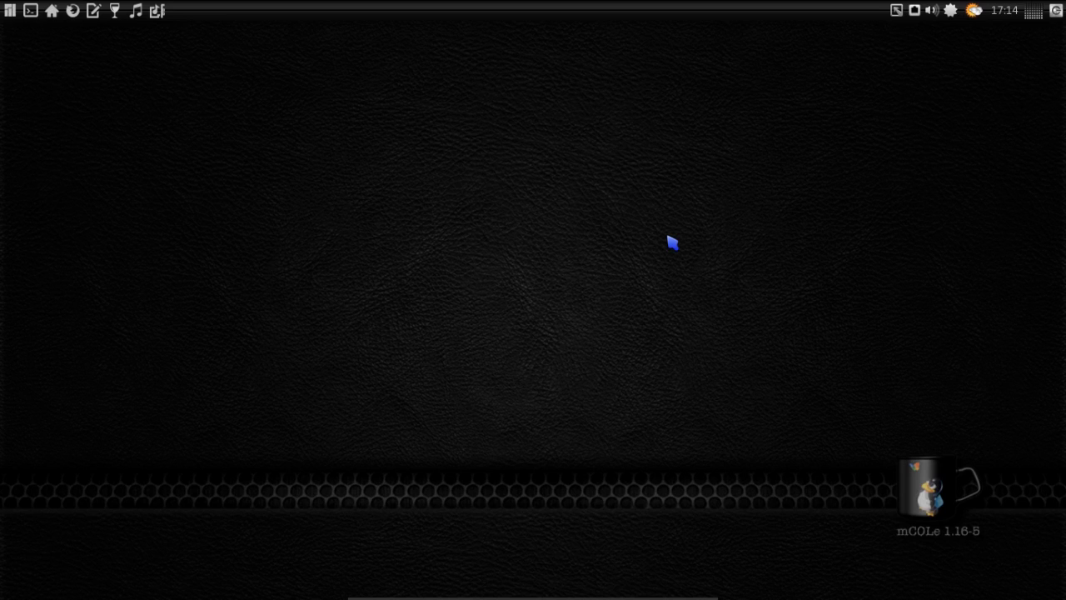
pyautogui.moveTo(586, 230)
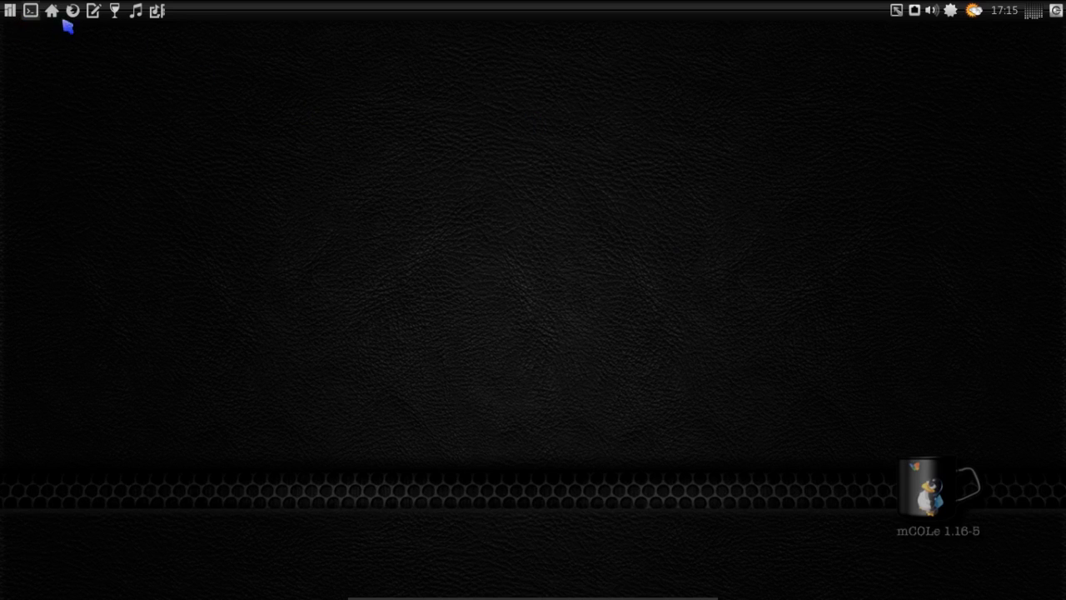
pyautogui.moveTo(97, 19)
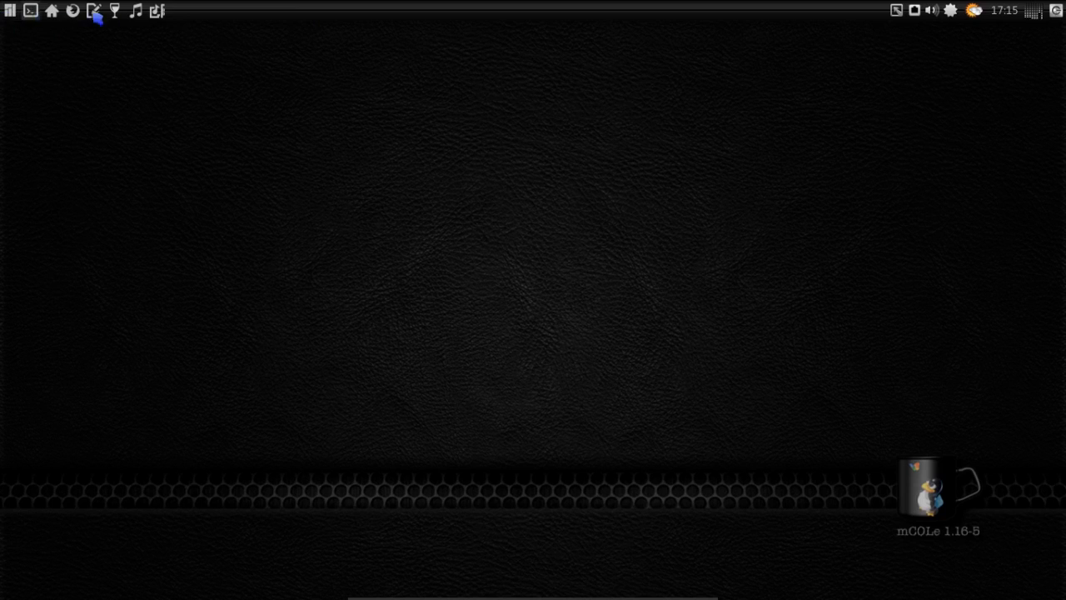
pyautogui.moveTo(152, 20)
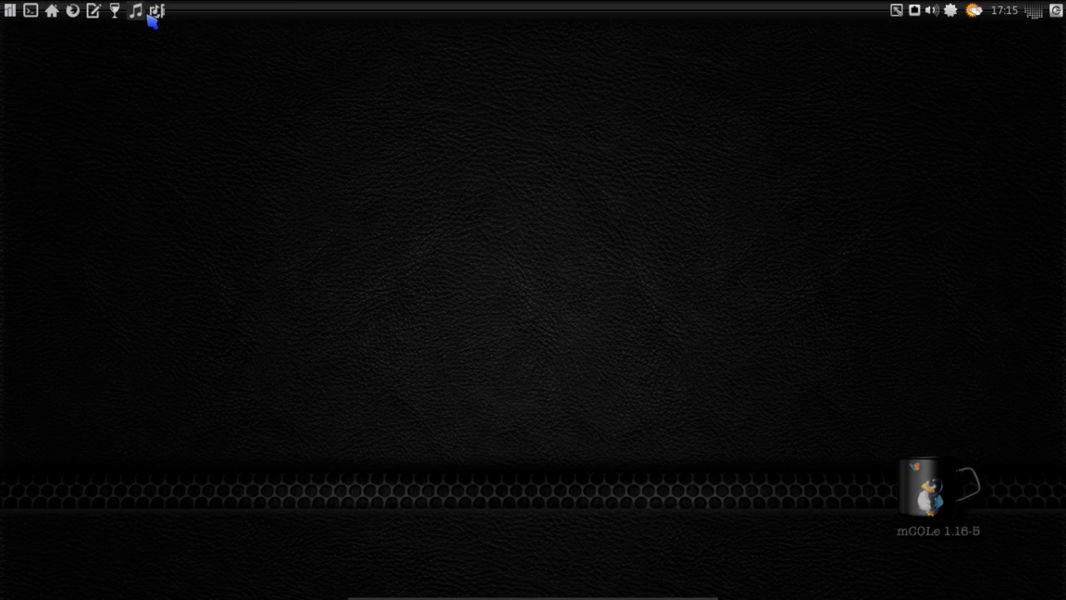
pyautogui.moveTo(167, 23)
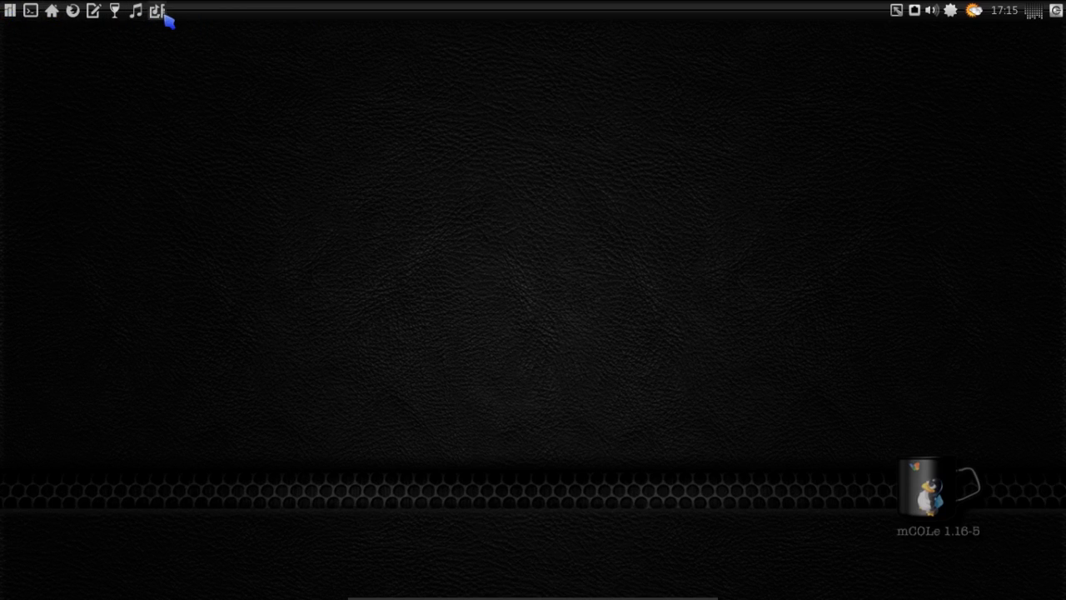
pyautogui.moveTo(173, 26)
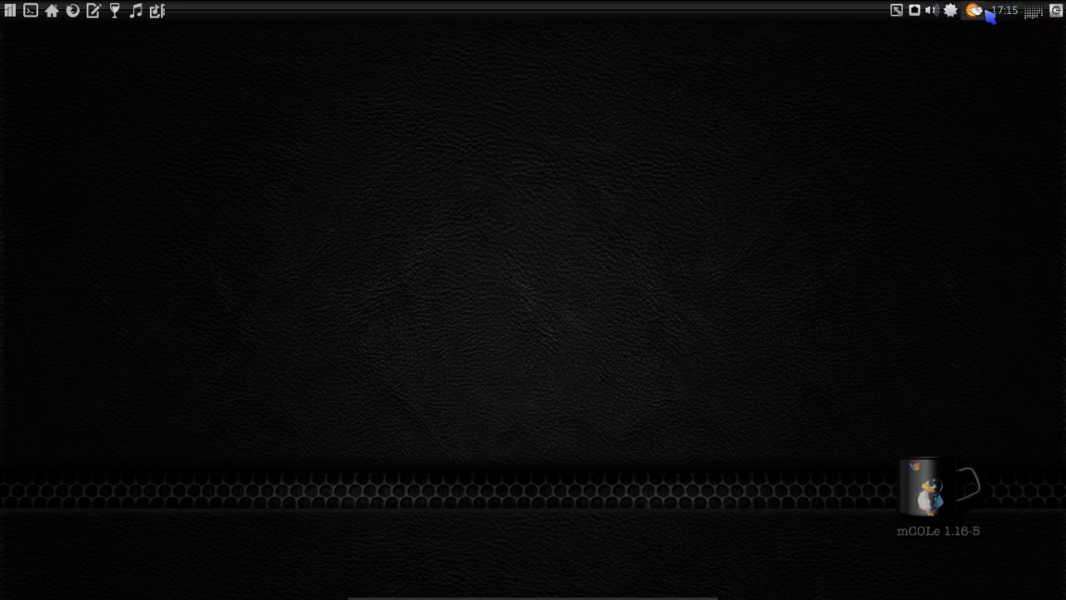
pyautogui.moveTo(979, 17)
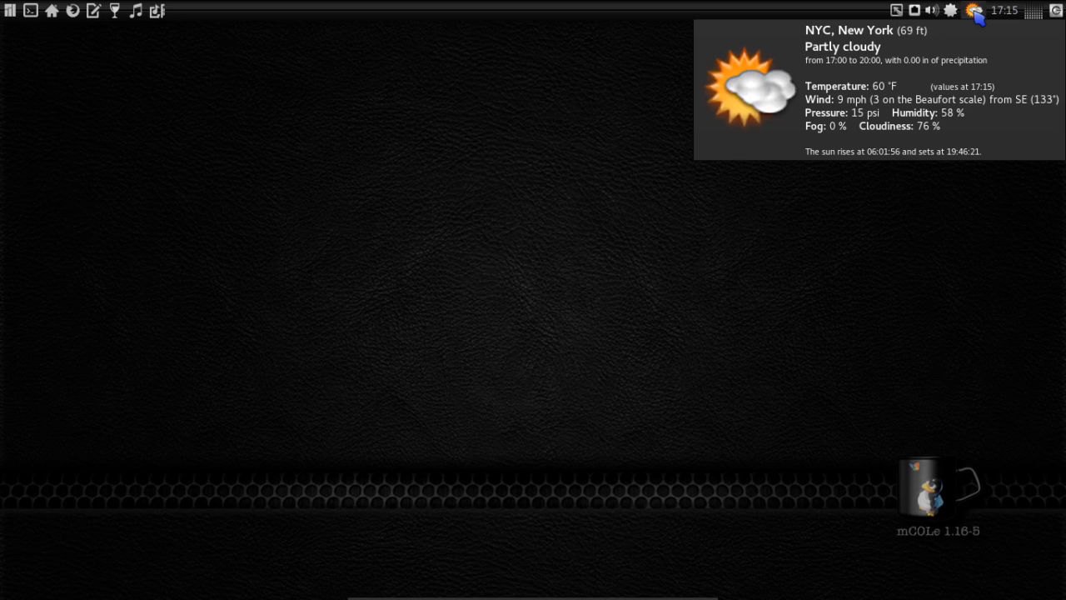
# - Set the Weather Update plugin's icon theme to WSky-Light in its properties
pyautogui.rightClick(971, 11)
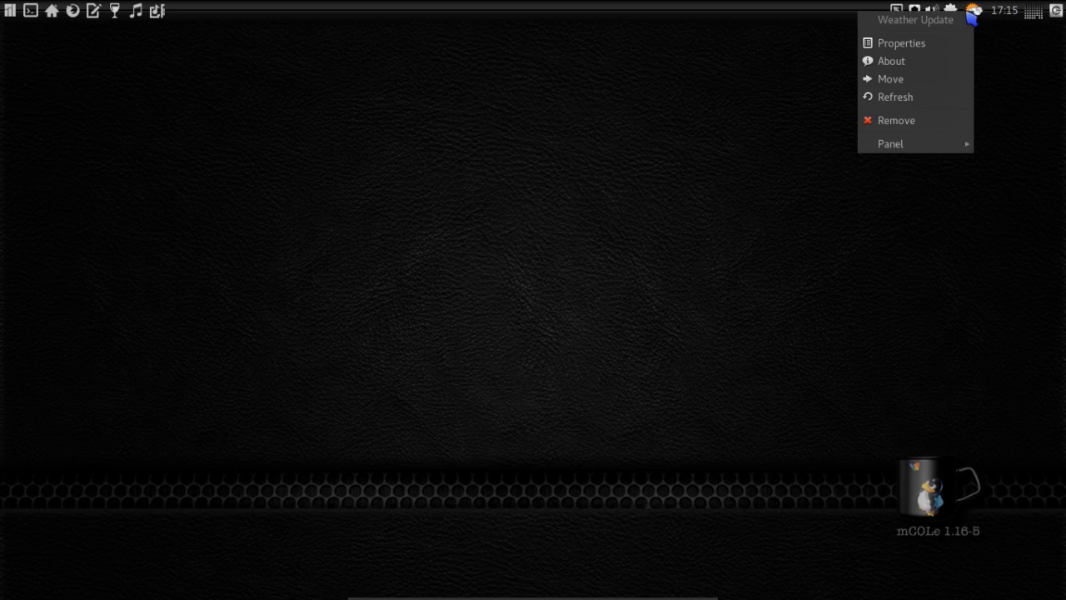
pyautogui.click(901, 43)
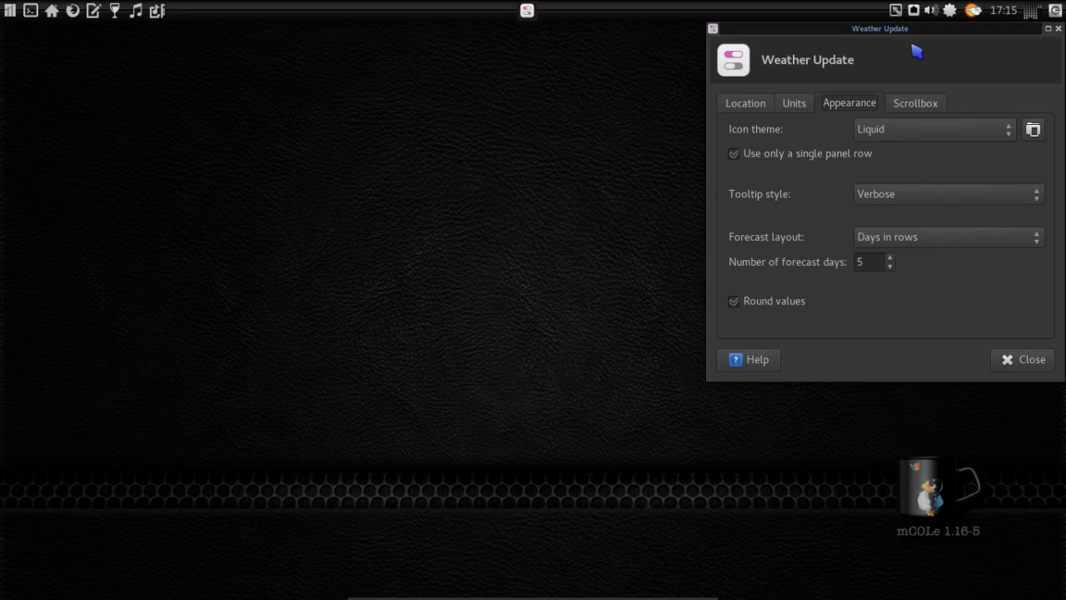
pyautogui.moveTo(850, 113)
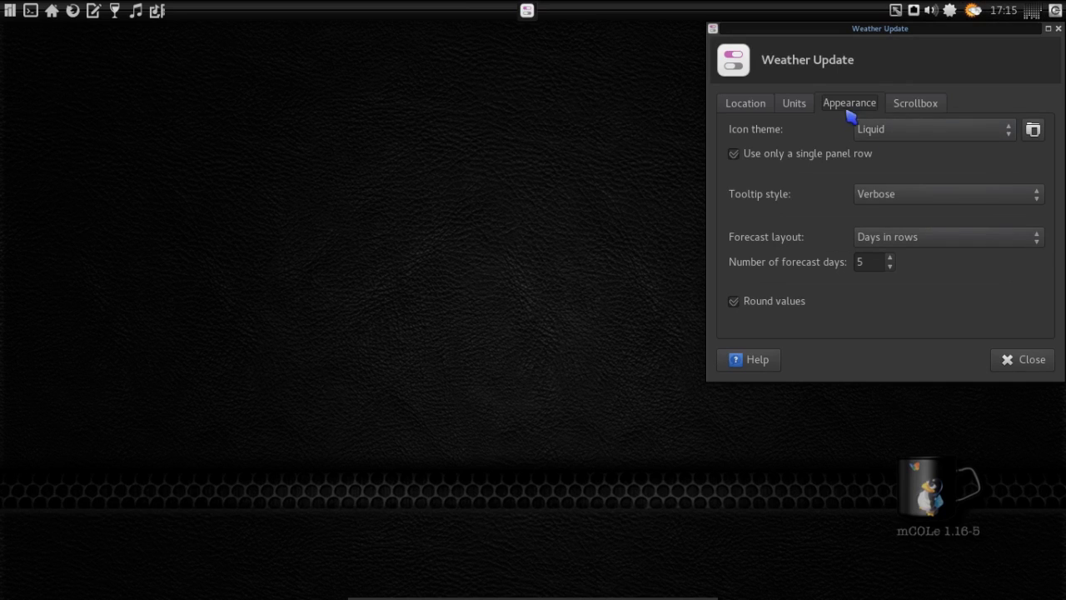
pyautogui.click(933, 130)
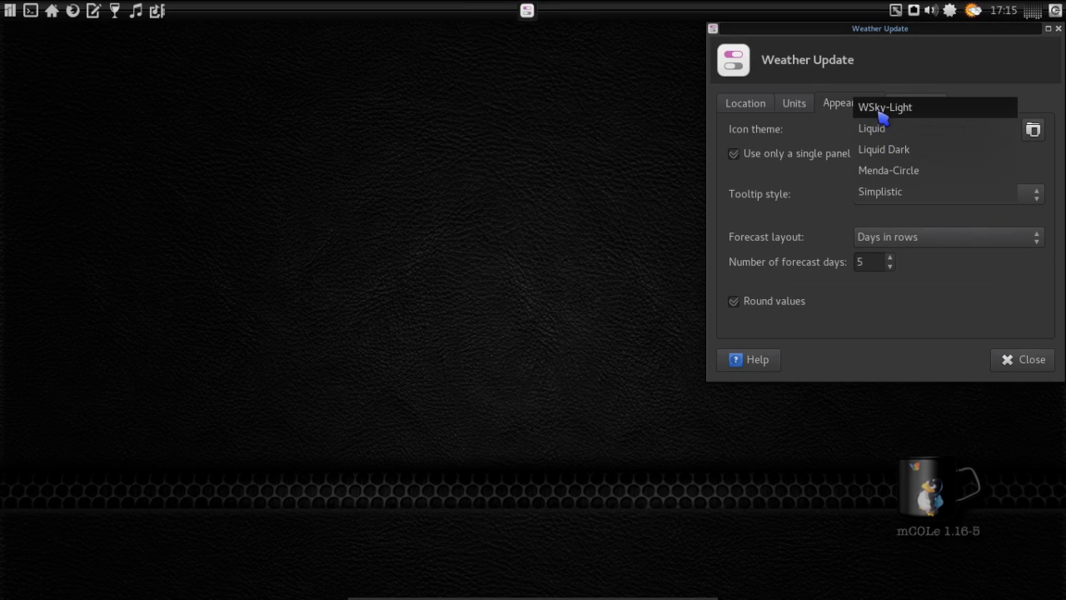
pyautogui.click(884, 106)
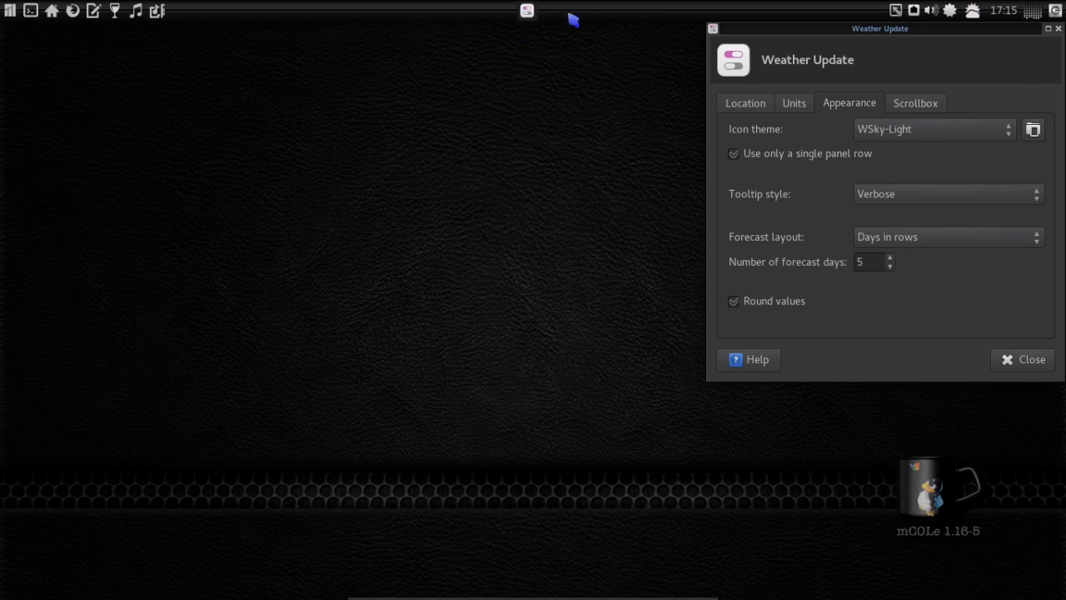
pyautogui.moveTo(547, 14)
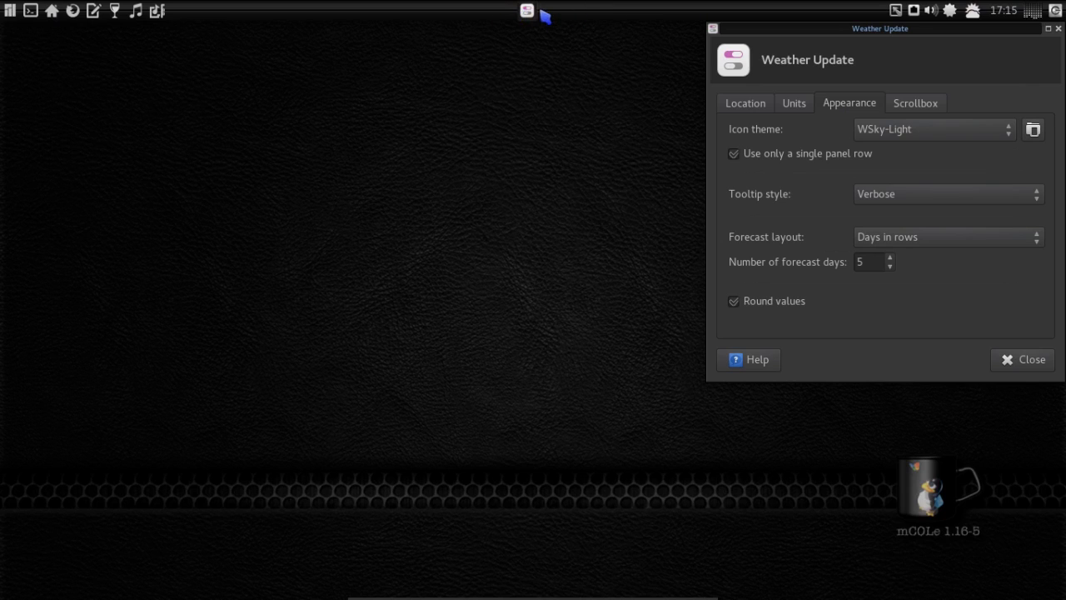
# - Check the Location settings of the weather plugin and close the dialog
pyautogui.click(744, 103)
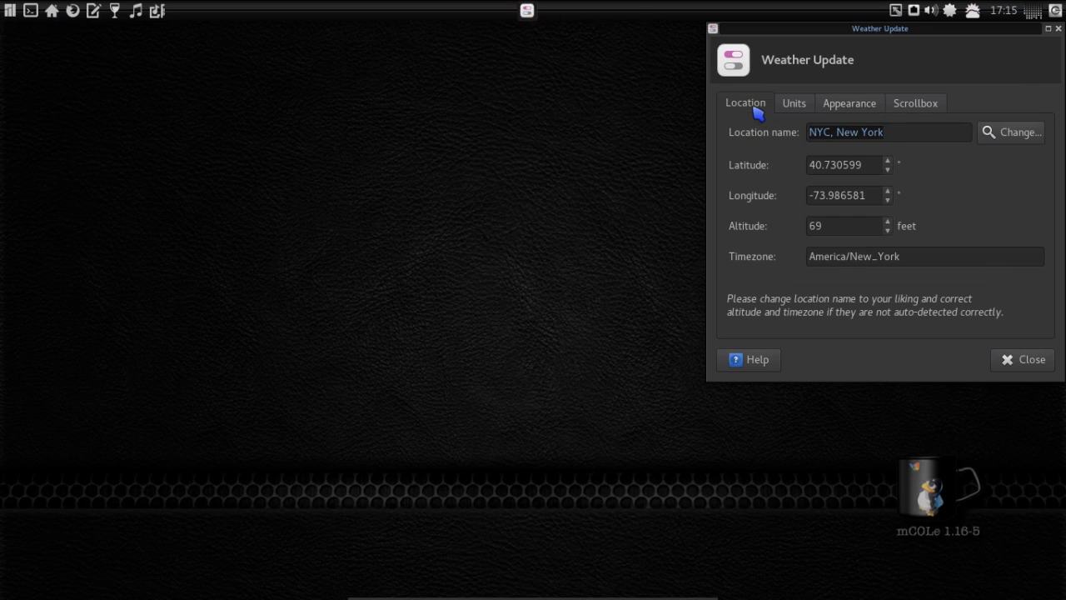
pyautogui.moveTo(1008, 155)
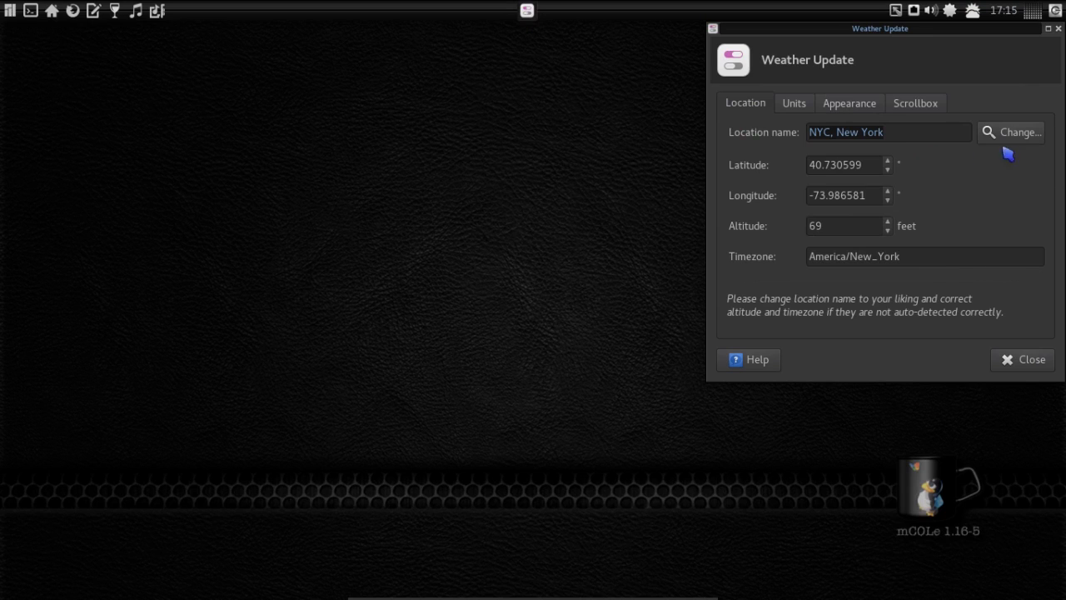
pyautogui.moveTo(920, 125)
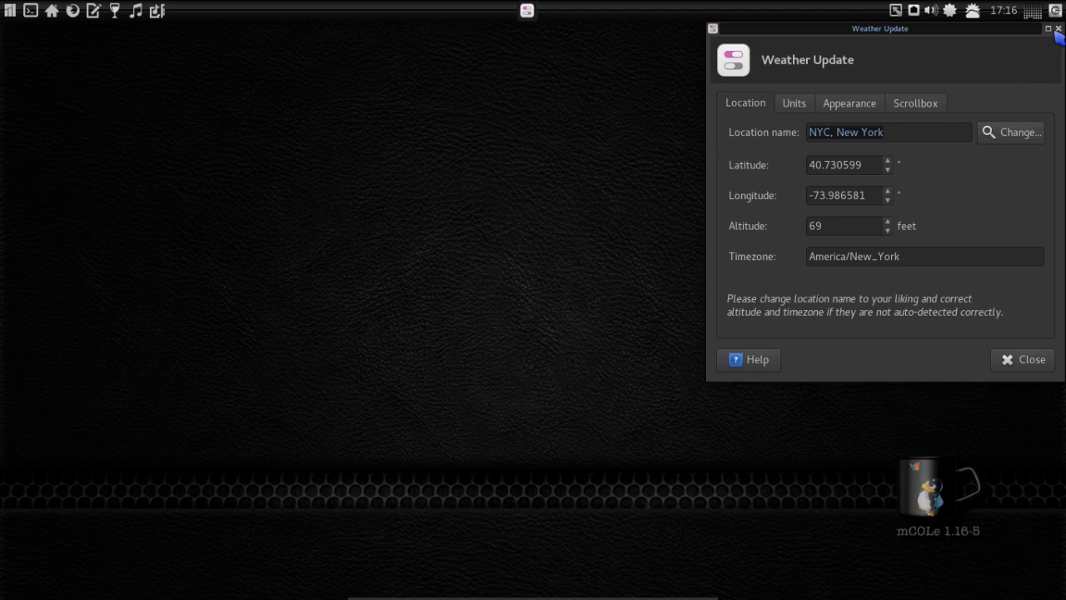
pyautogui.click(1023, 360)
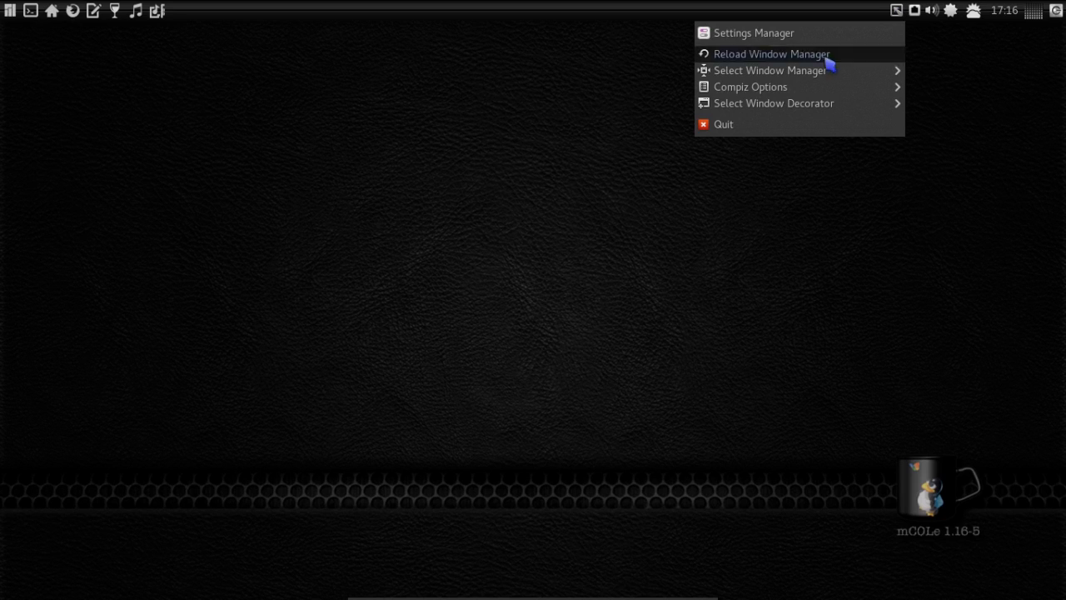
pyautogui.moveTo(772, 103)
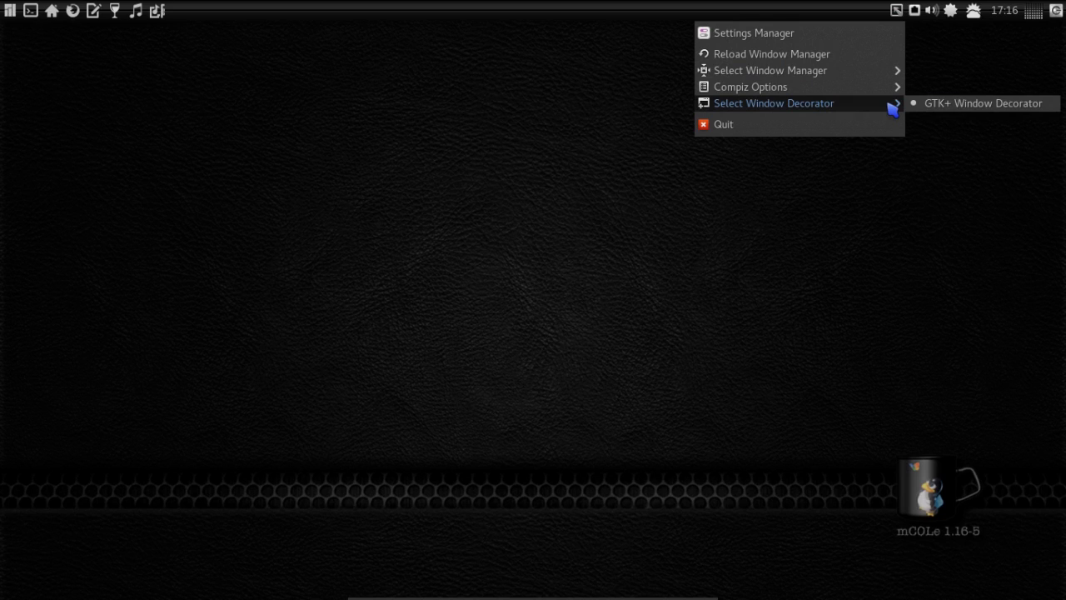
pyautogui.moveTo(53, 18)
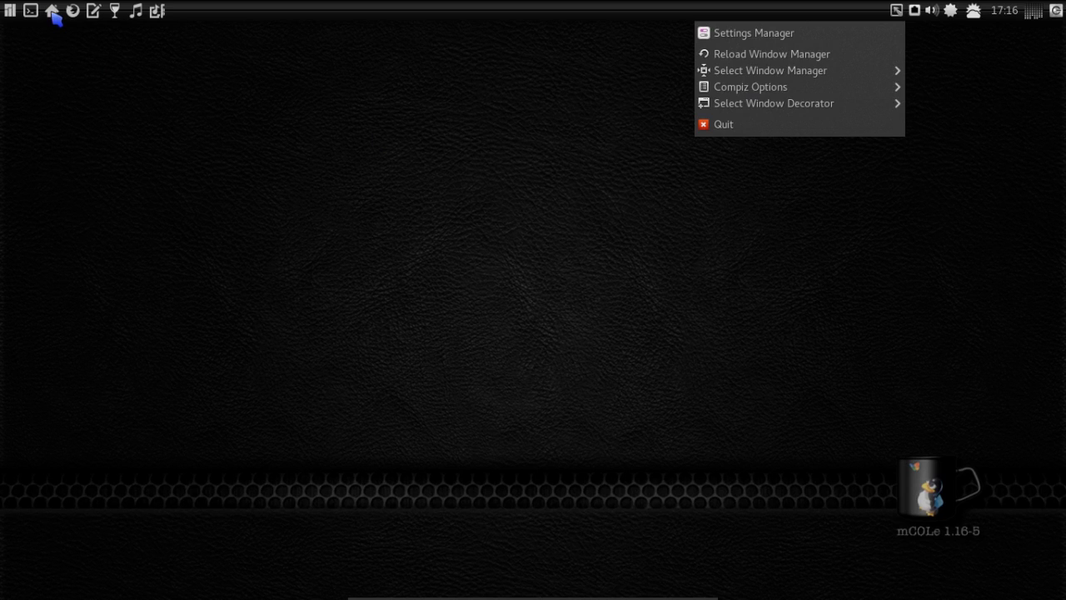
# - Show the home folder in Thunar moved to the left, then launch the Settings Manager
pyautogui.click(286, 237)
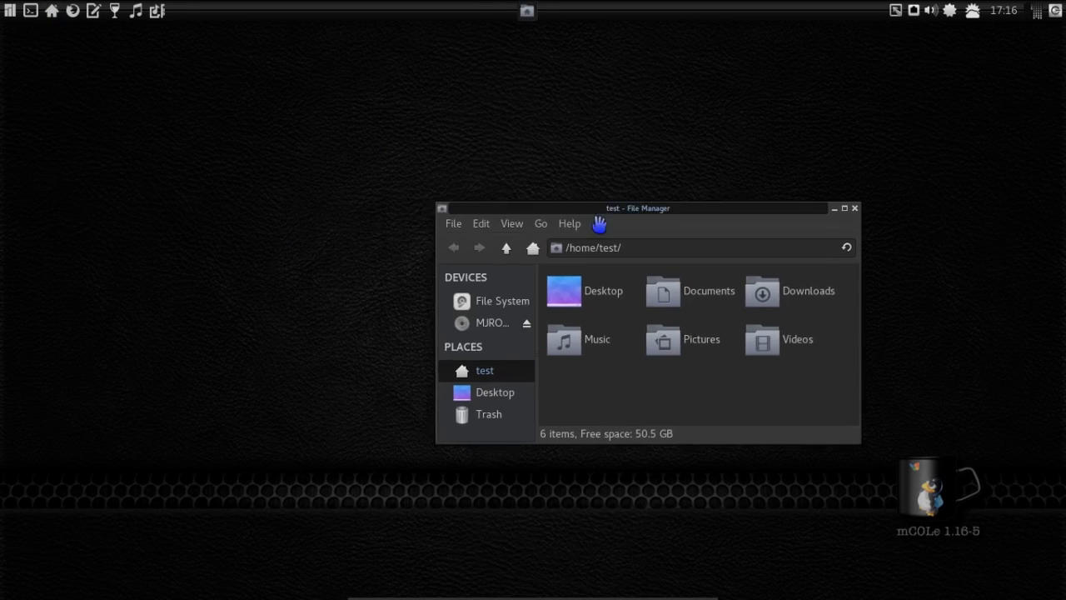
pyautogui.moveTo(636, 208); pyautogui.dragTo(383, 193)
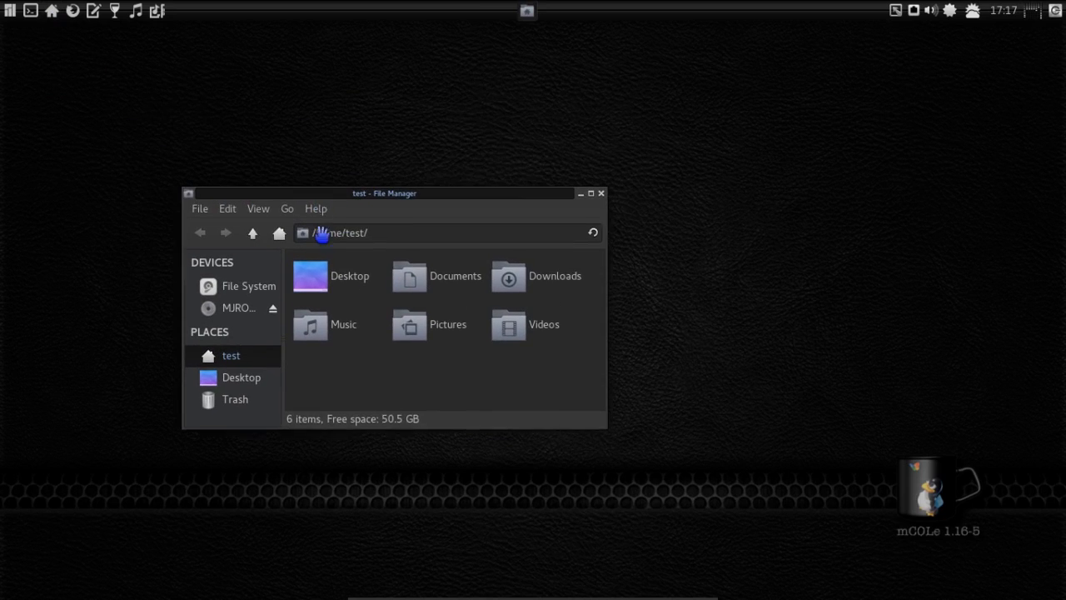
pyautogui.click(7, 10)
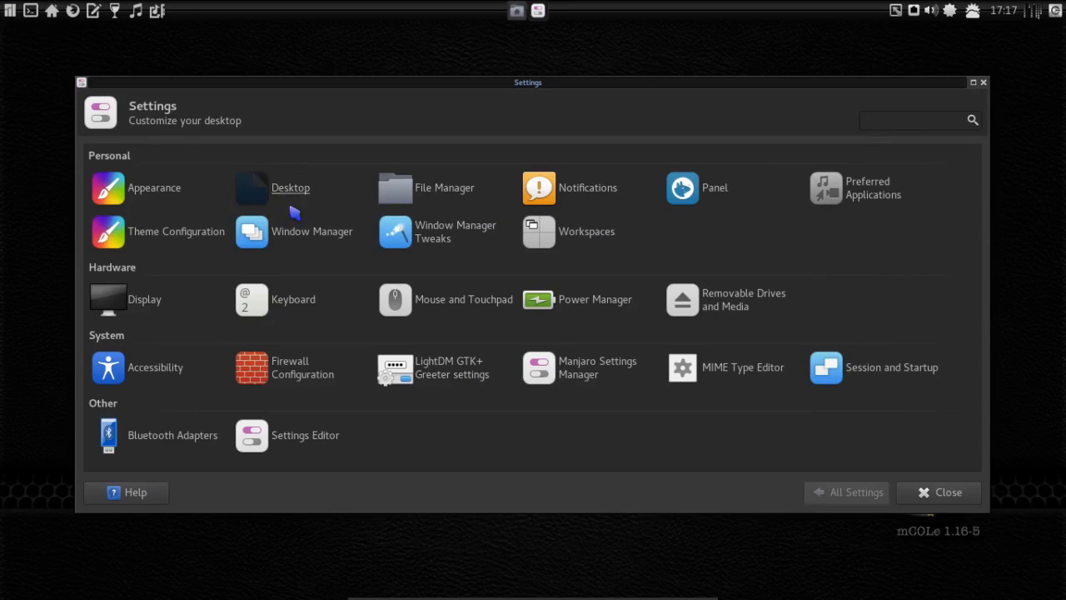
pyautogui.moveTo(300, 245)
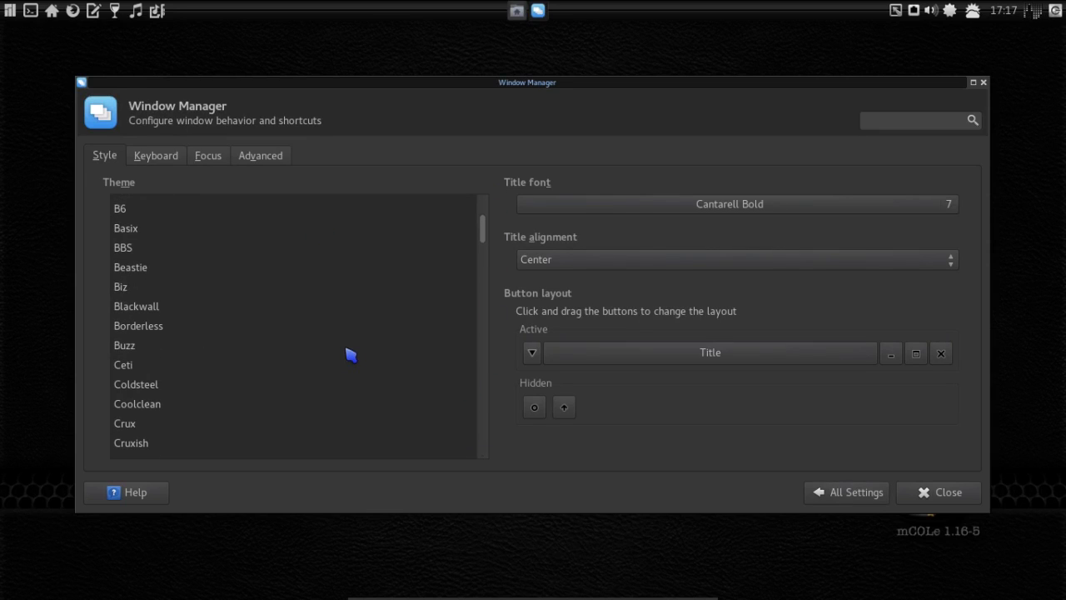
# - In Window Manager Style, apply the Borderless theme and then another theme further down the list
pyautogui.click(139, 325)
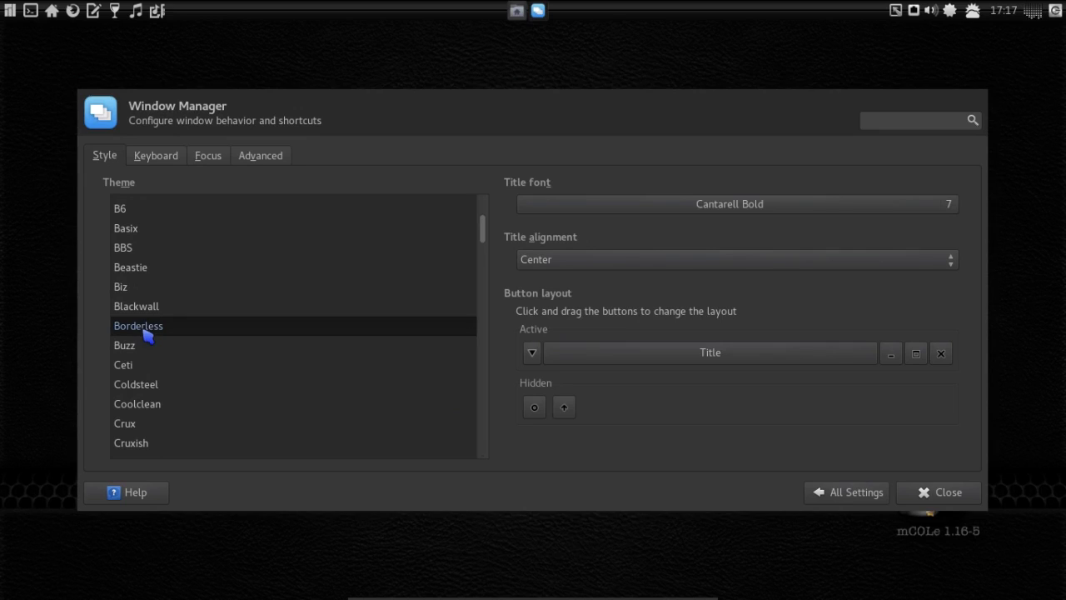
pyautogui.click(137, 325)
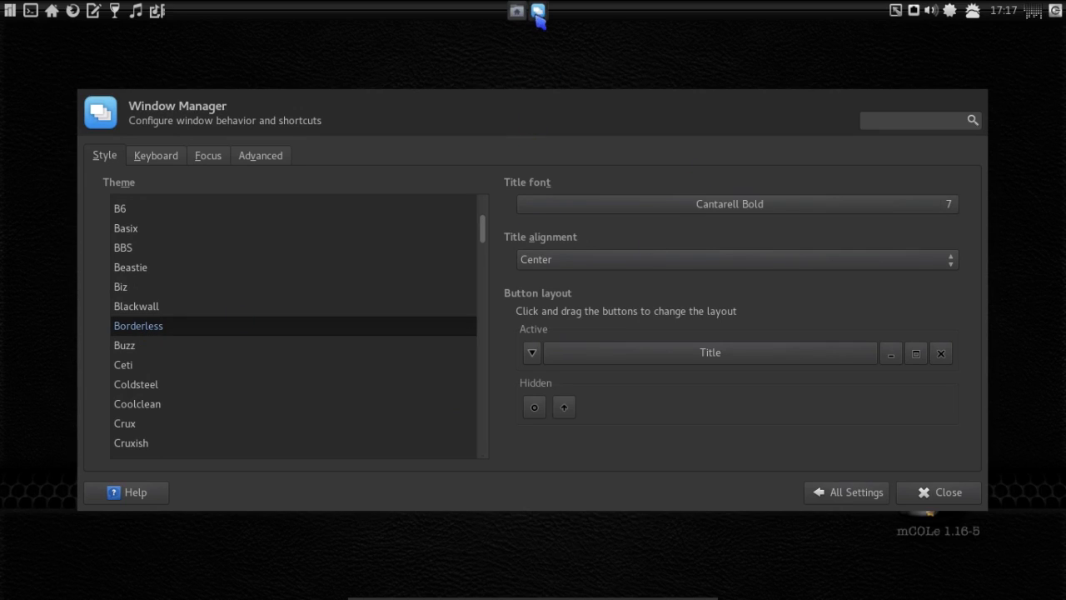
pyautogui.moveTo(493, 153)
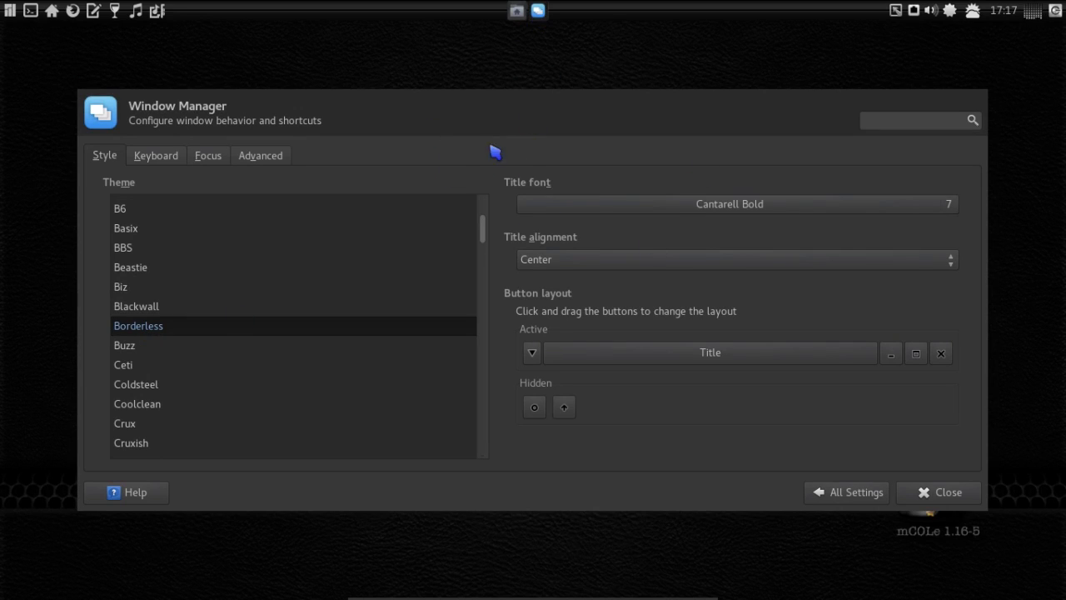
pyautogui.moveTo(550, 42)
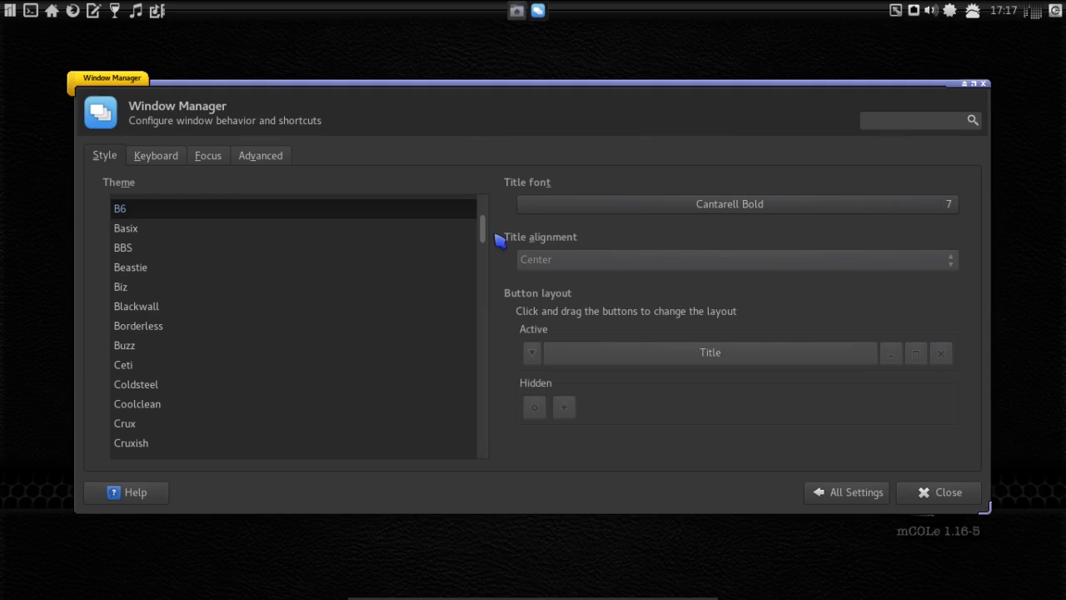
pyautogui.scroll(-3)
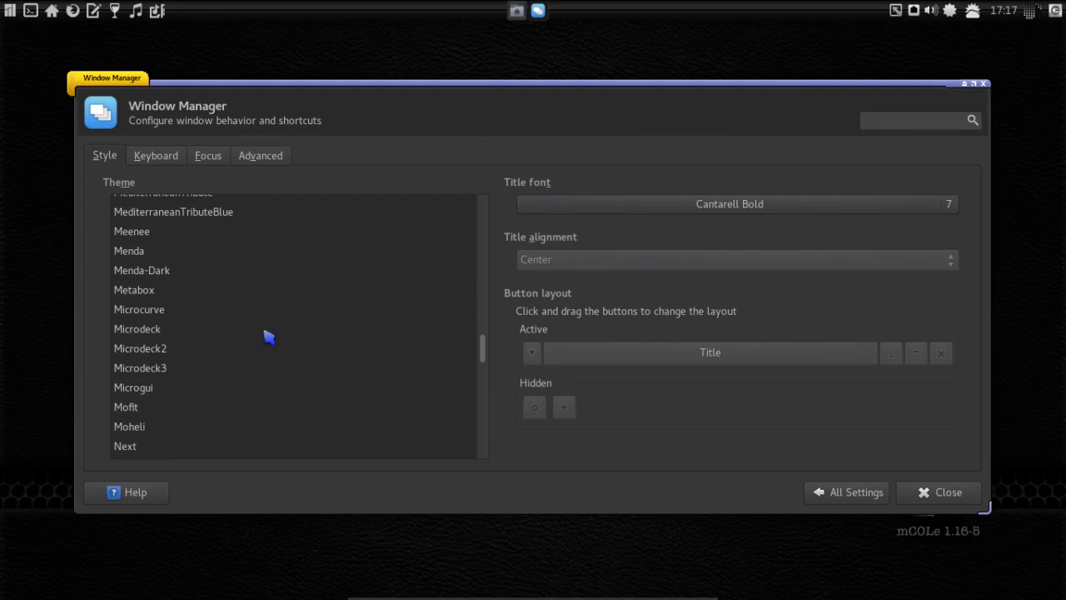
pyautogui.click(140, 308)
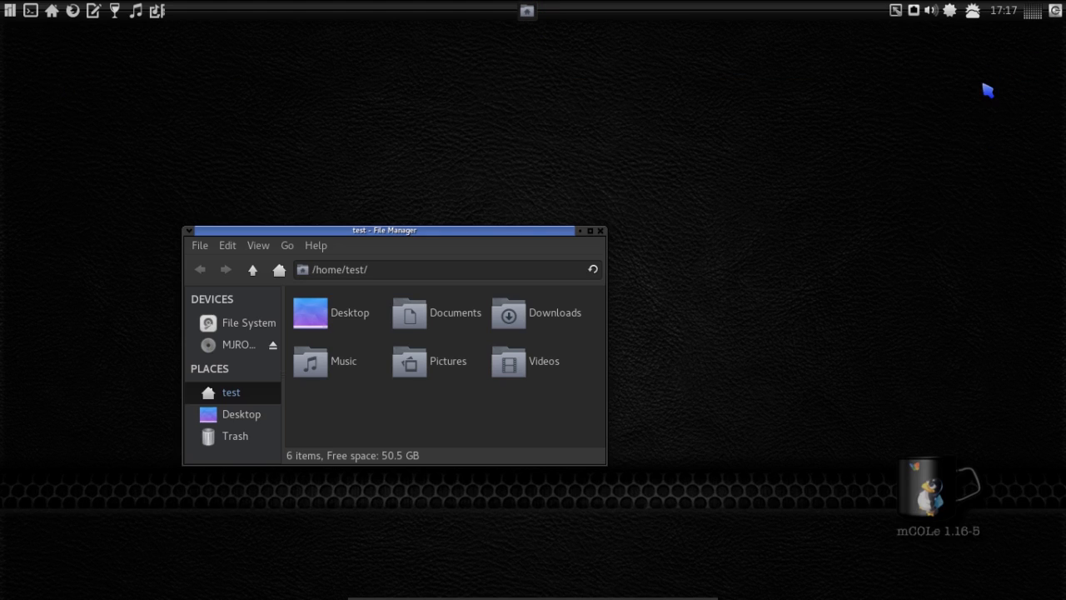
pyautogui.moveTo(463, 356)
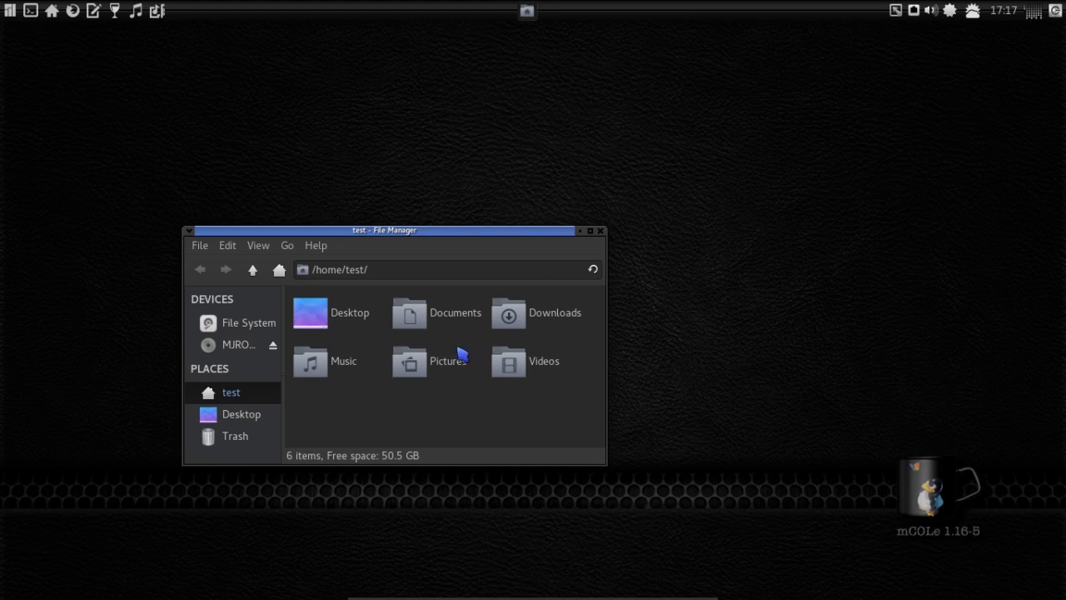
pyautogui.moveTo(508, 362)
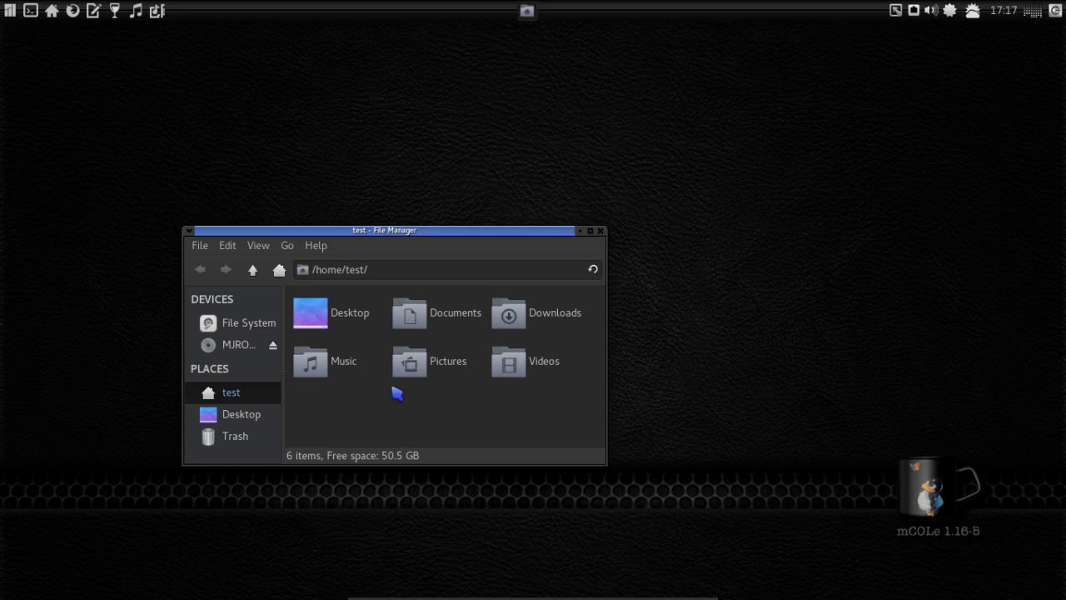
pyautogui.moveTo(446, 417)
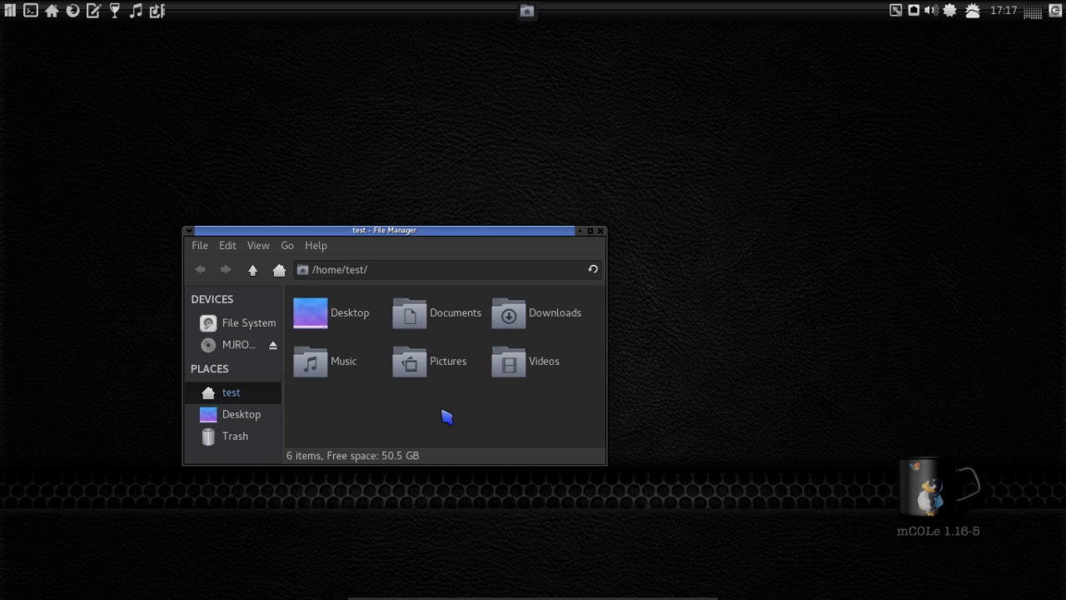
pyautogui.moveTo(372, 230)
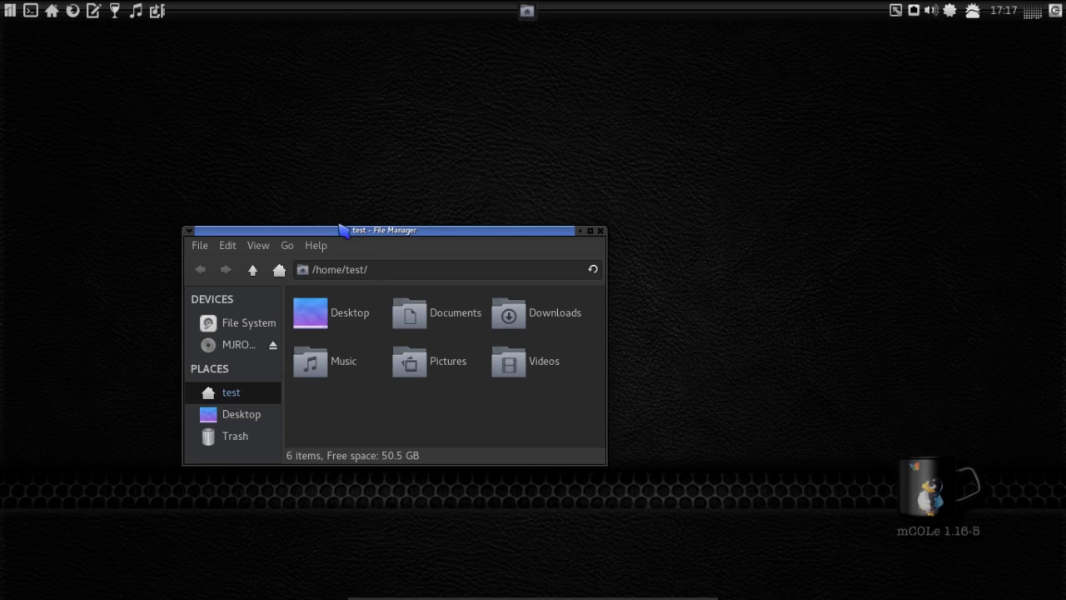
pyautogui.moveTo(10, 20)
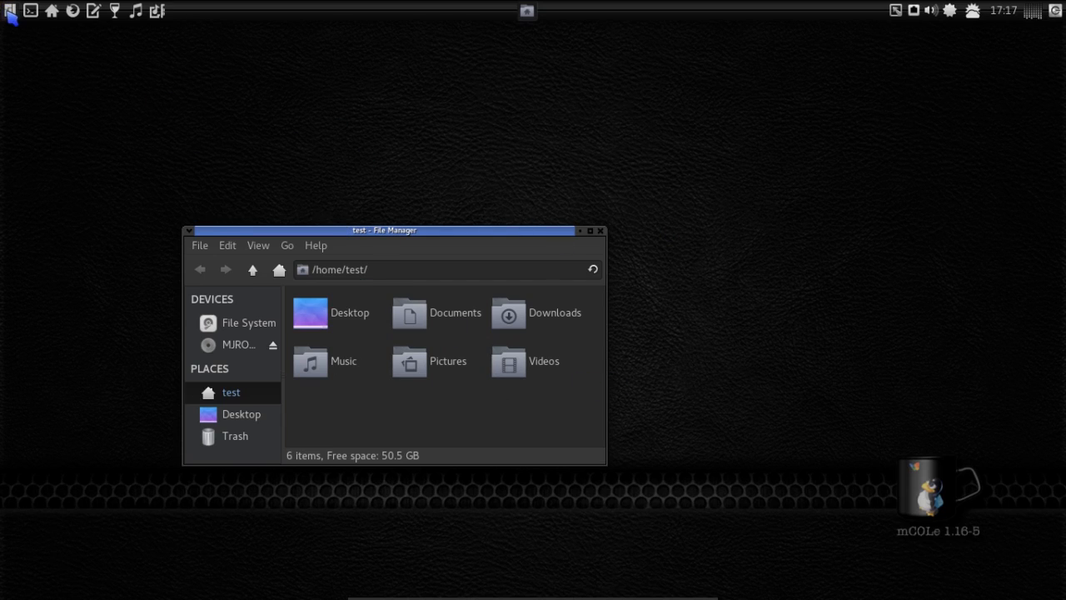
# - Open the Whisker application menu from the top panel
pyautogui.click(10, 10)
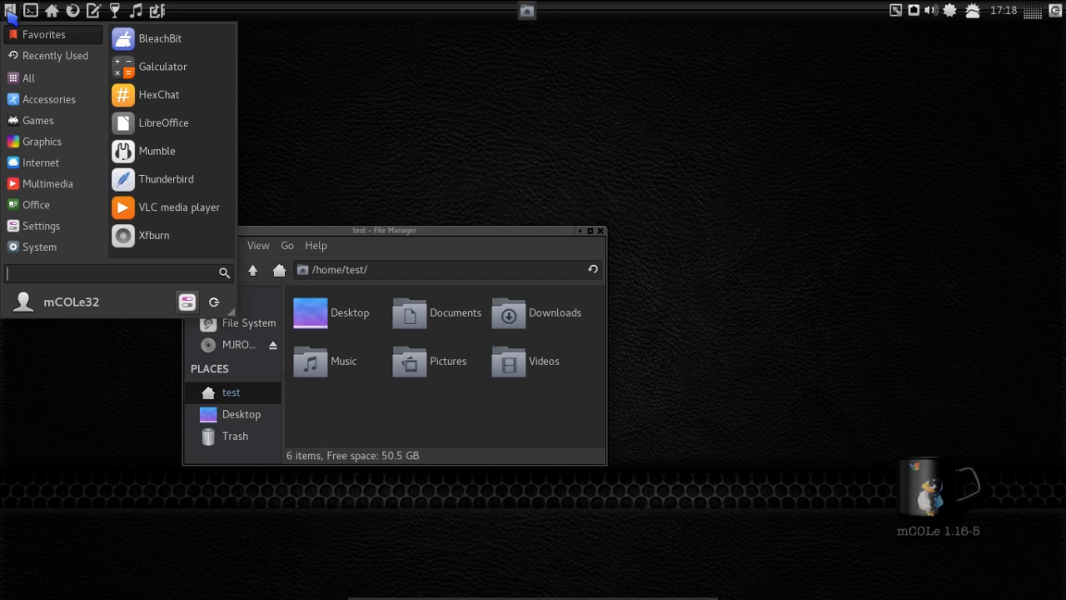
pyautogui.moveTo(159, 43)
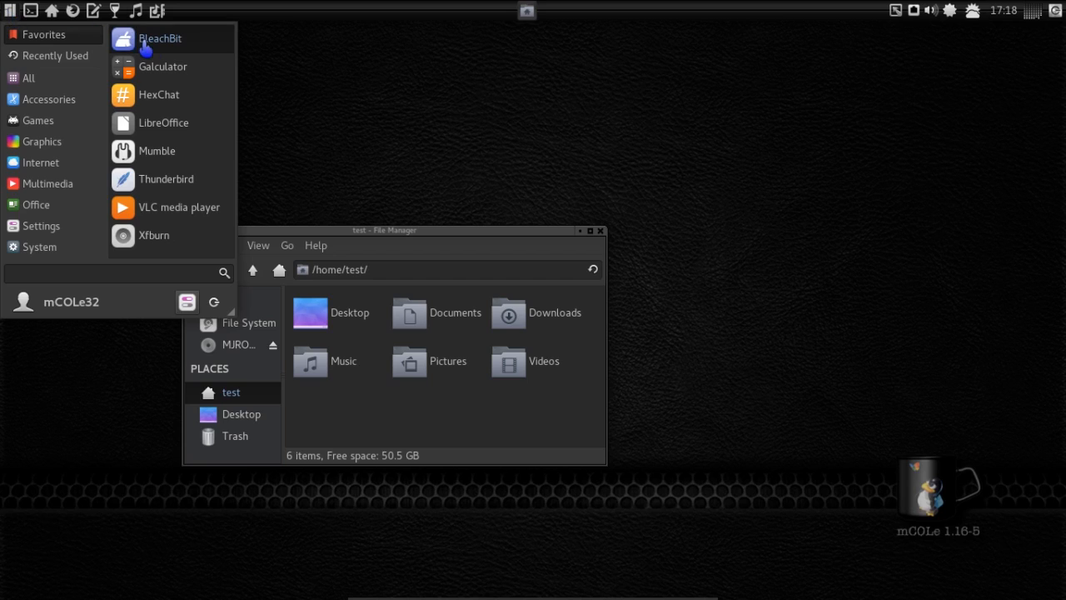
pyautogui.moveTo(151, 52)
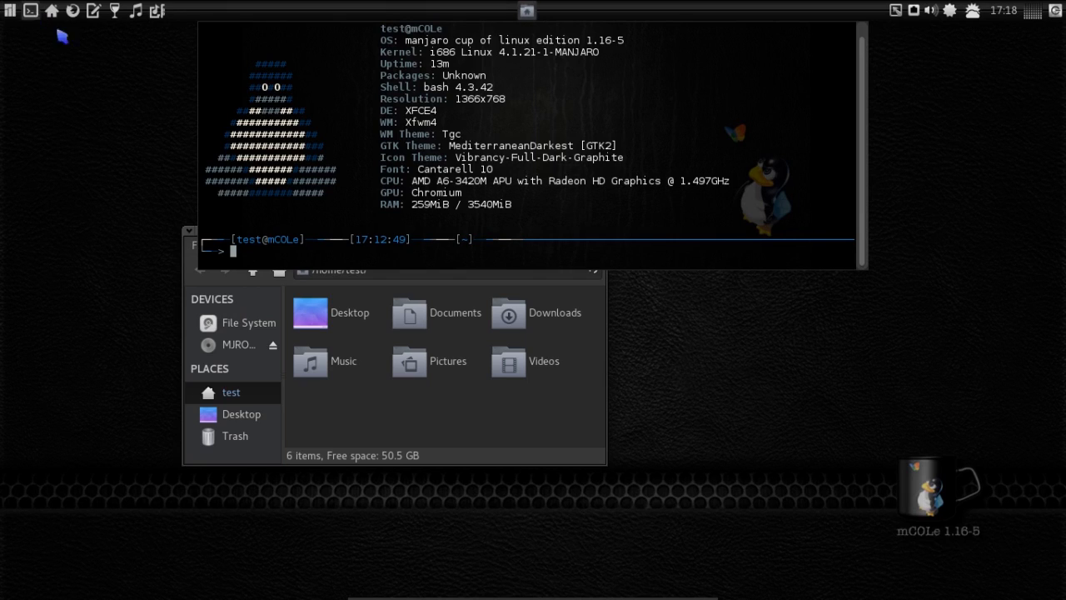
pyautogui.rightClick(533, 163)
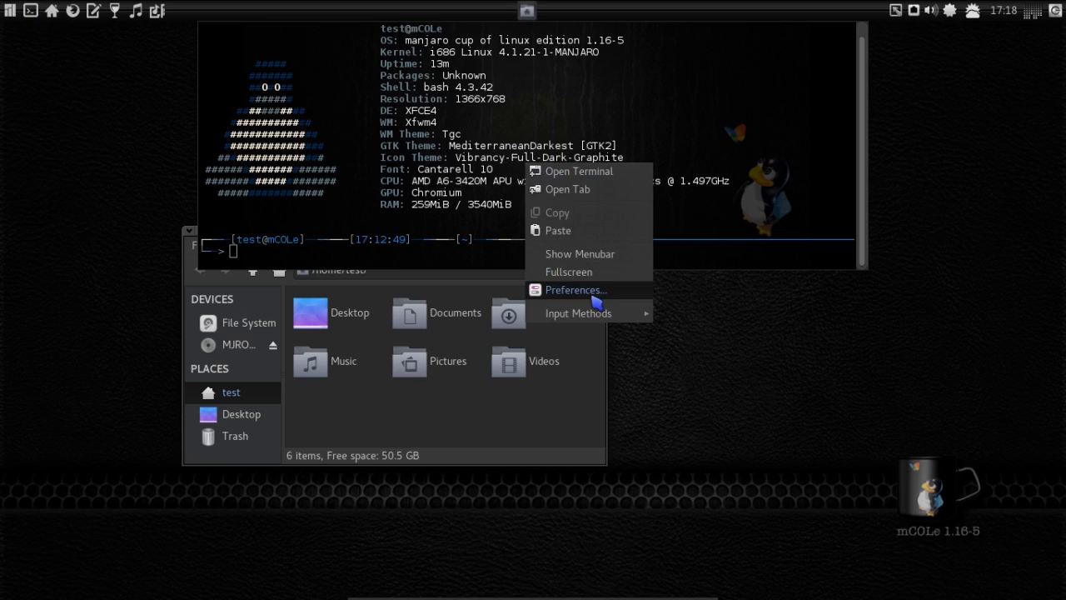
pyautogui.click(577, 289)
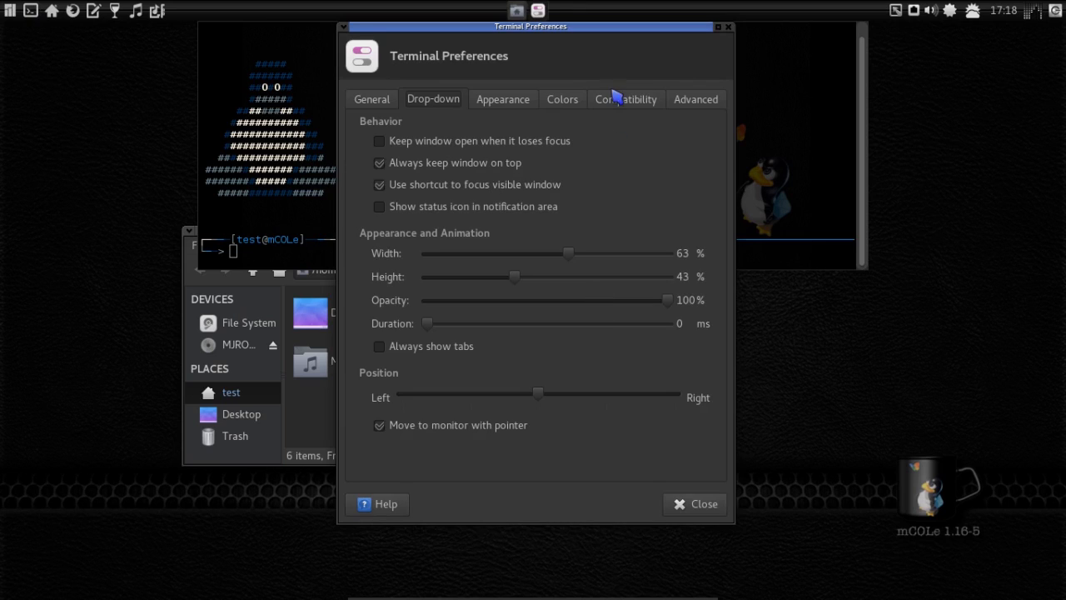
pyautogui.click(563, 100)
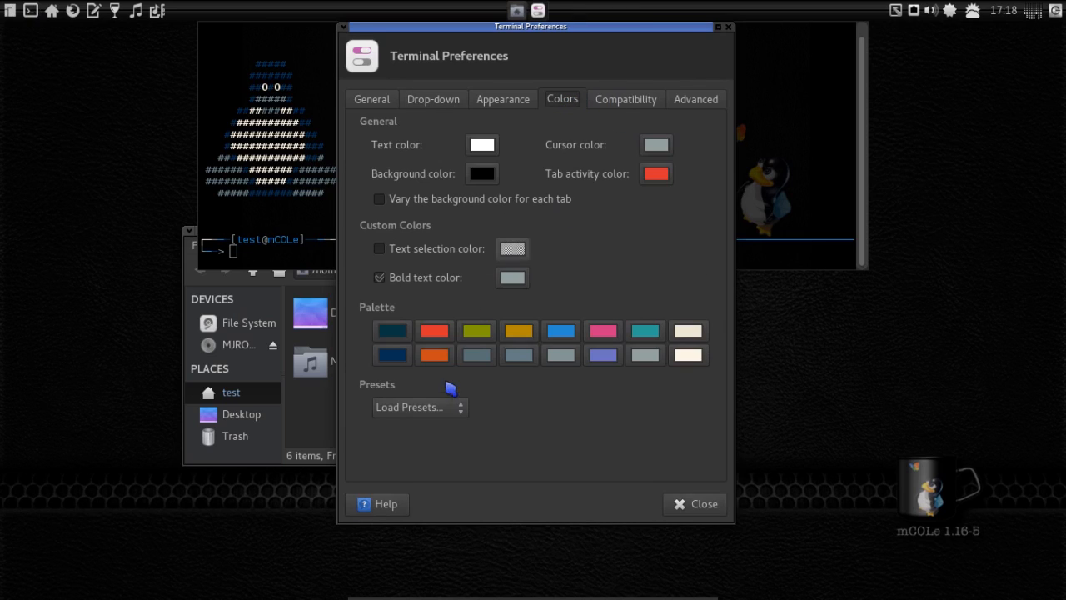
pyautogui.moveTo(432, 415)
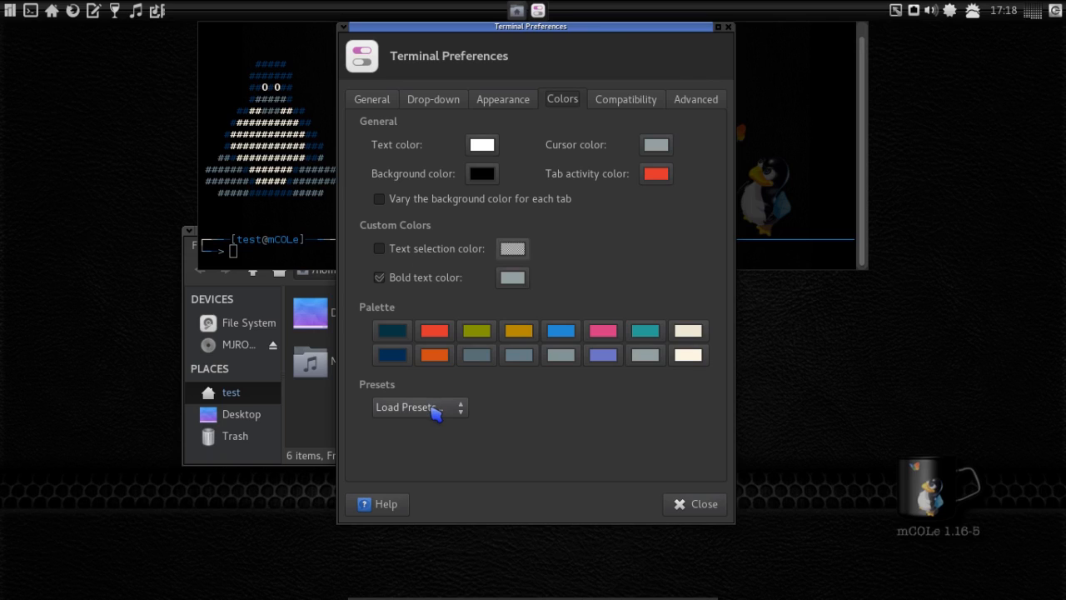
pyautogui.moveTo(709, 510)
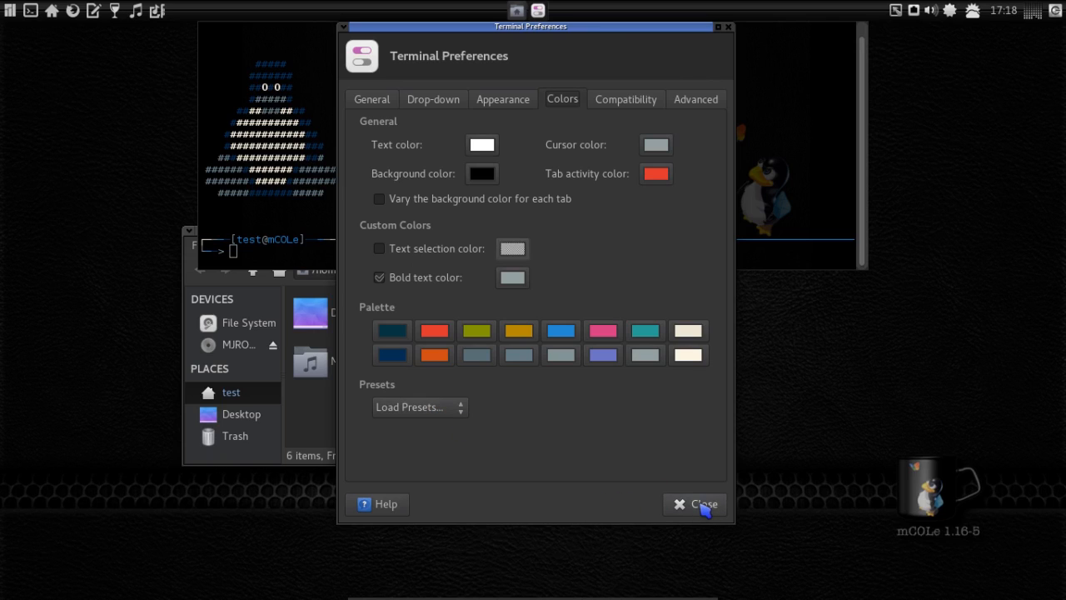
pyautogui.click(703, 504)
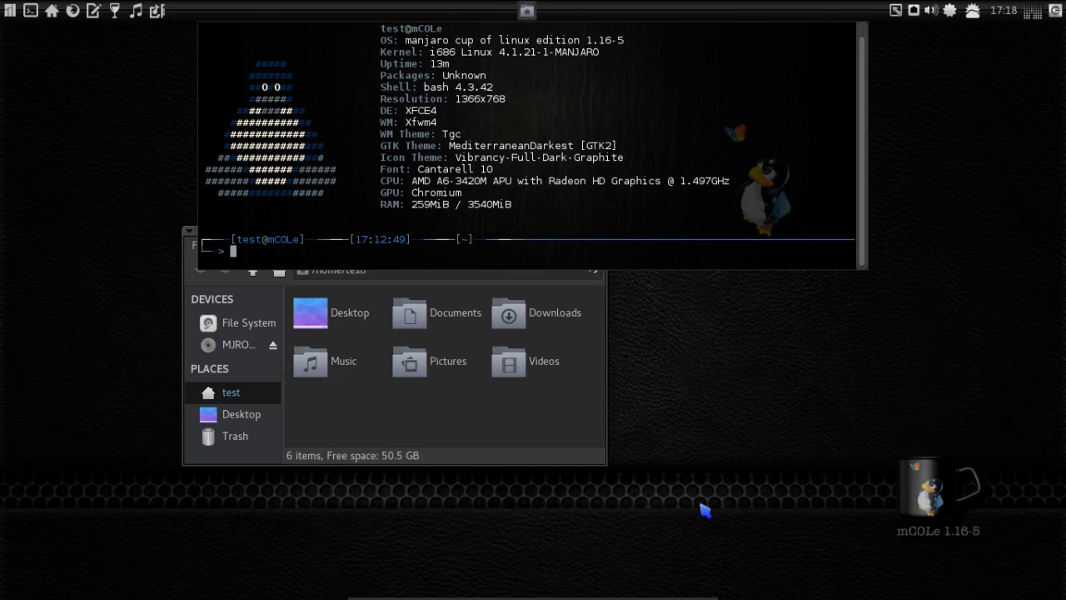
pyautogui.moveTo(491, 433)
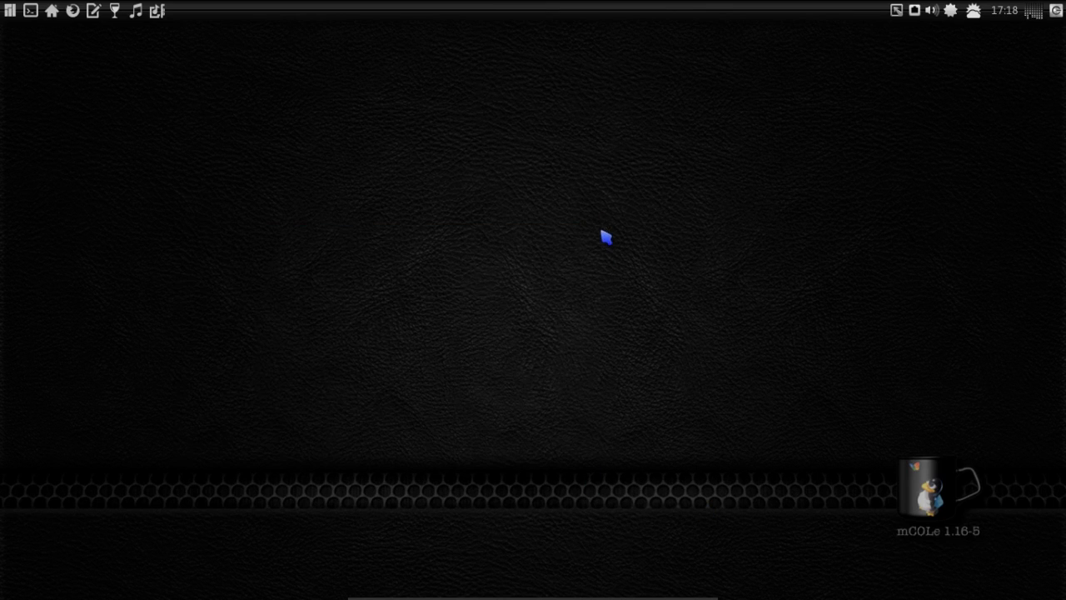
pyautogui.moveTo(250, 193)
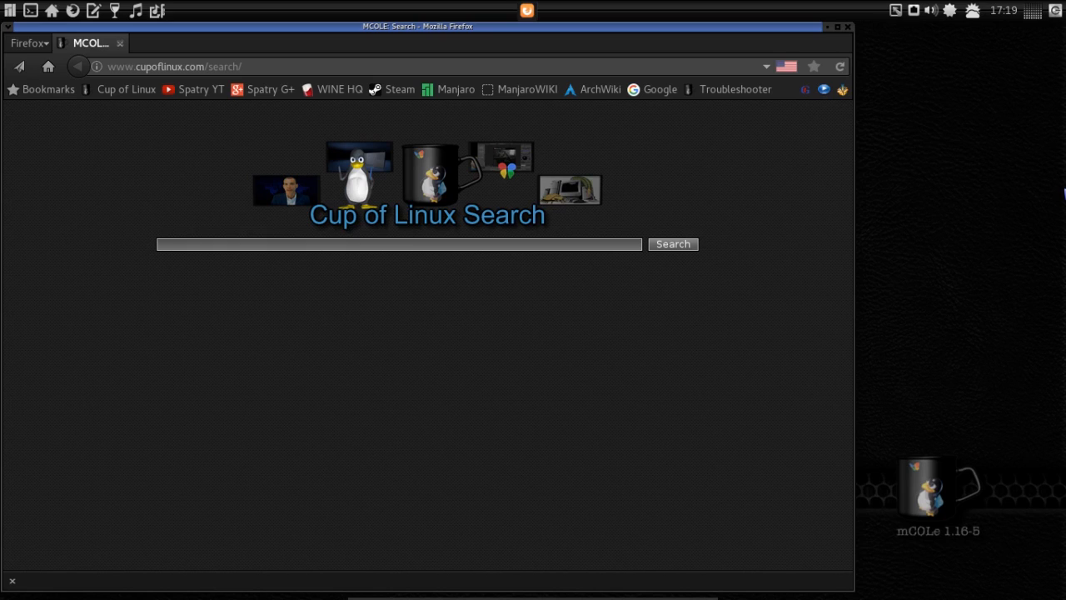
# - Search the Cup of Linux Troubleshooter for 'broadcom'
pyautogui.click(737, 90)
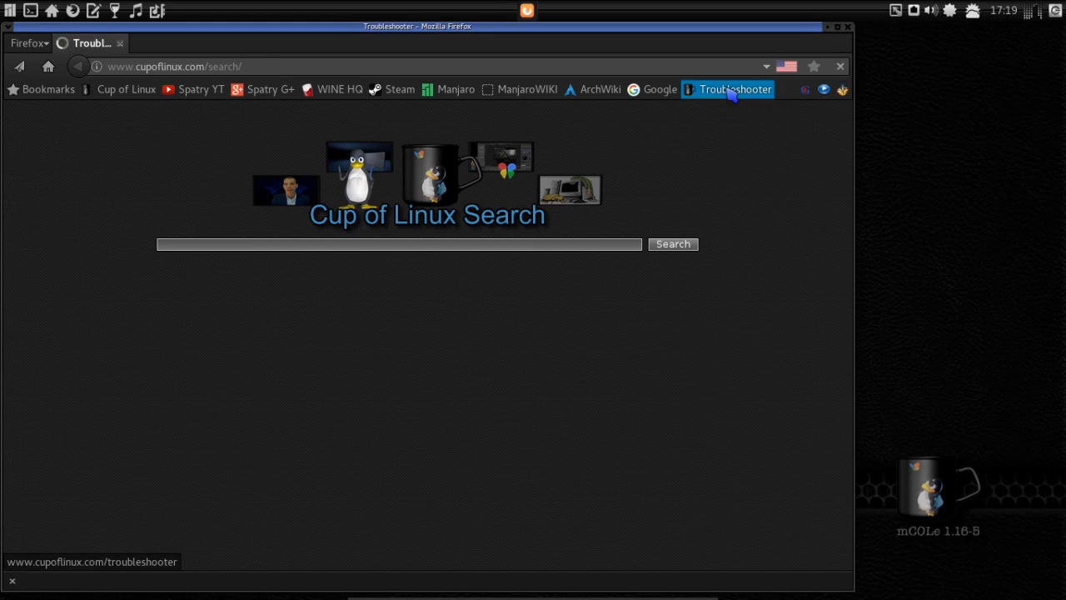
pyautogui.click(735, 90)
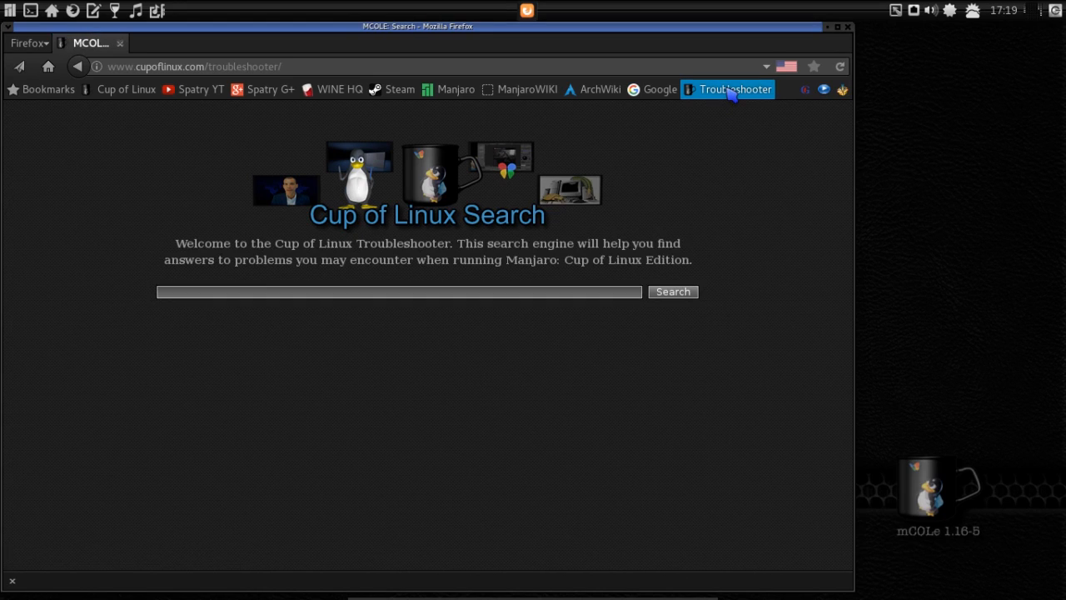
pyautogui.moveTo(786, 249)
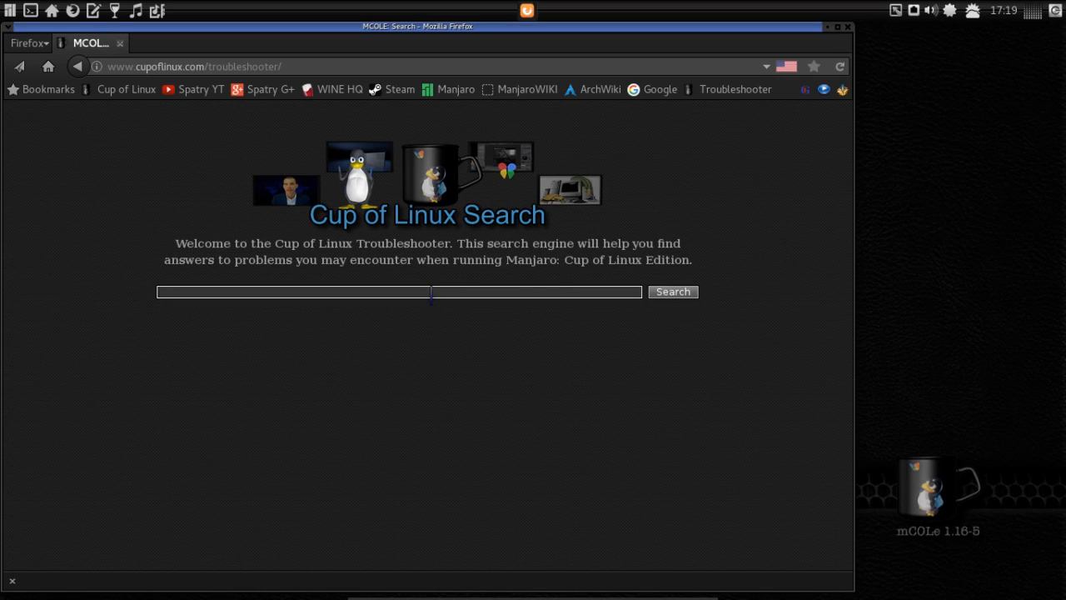
pyautogui.write('b')
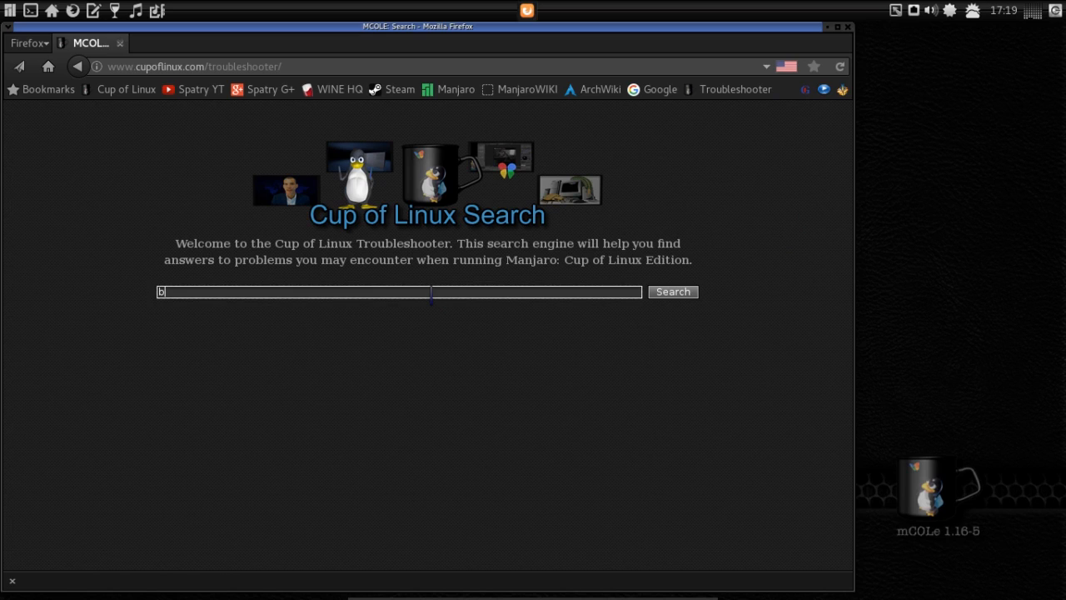
pyautogui.write('road')
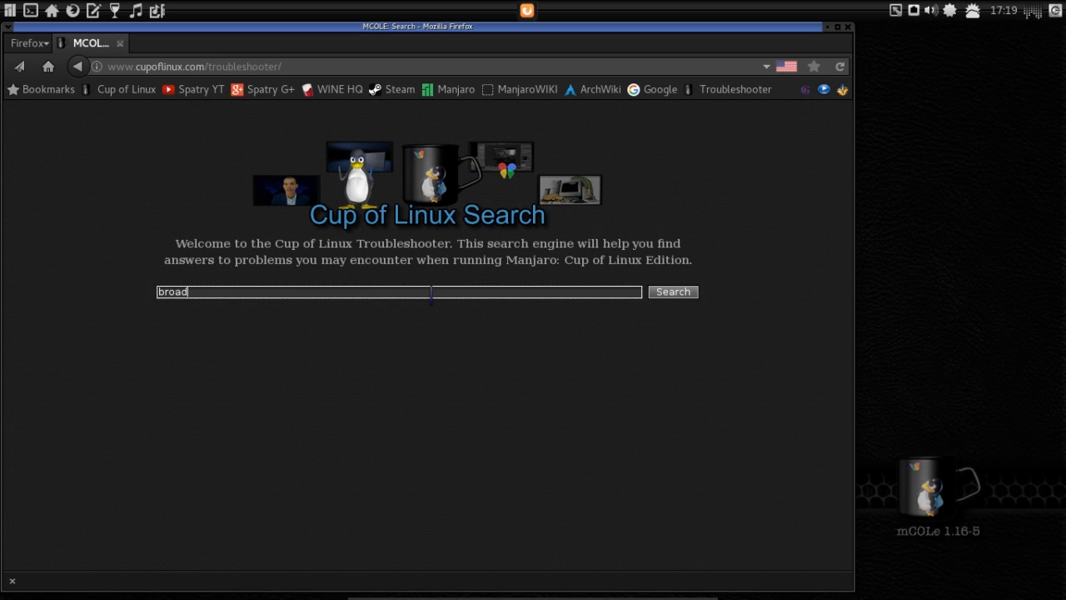
pyautogui.write('com')
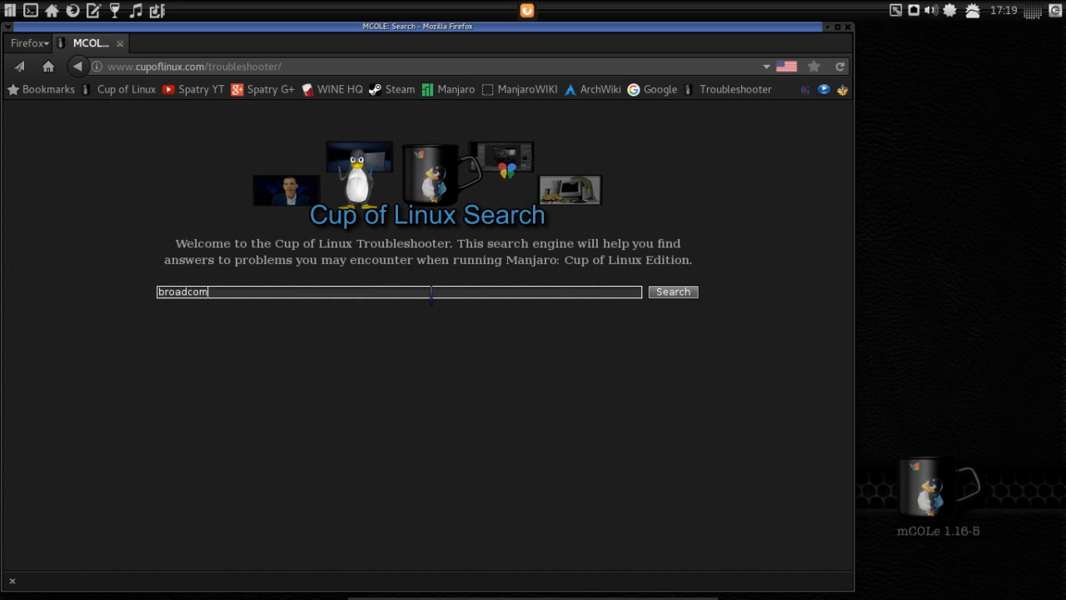
pyautogui.click(673, 291)
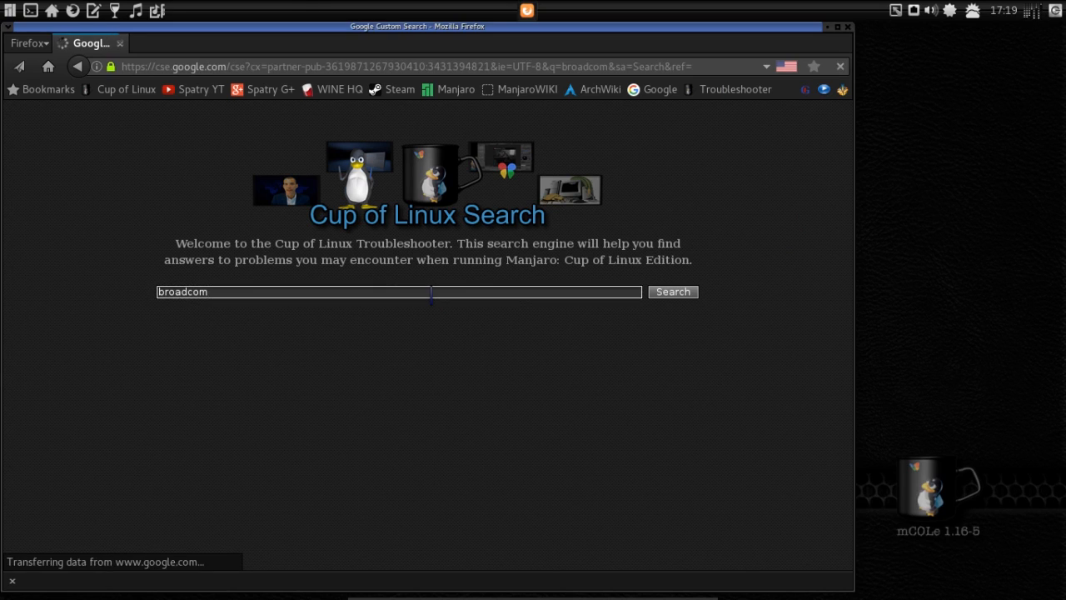
# - Scroll through the broadcom results from ArchWiki pages to Arch and Manjaro forum threads
pyautogui.click(673, 292)
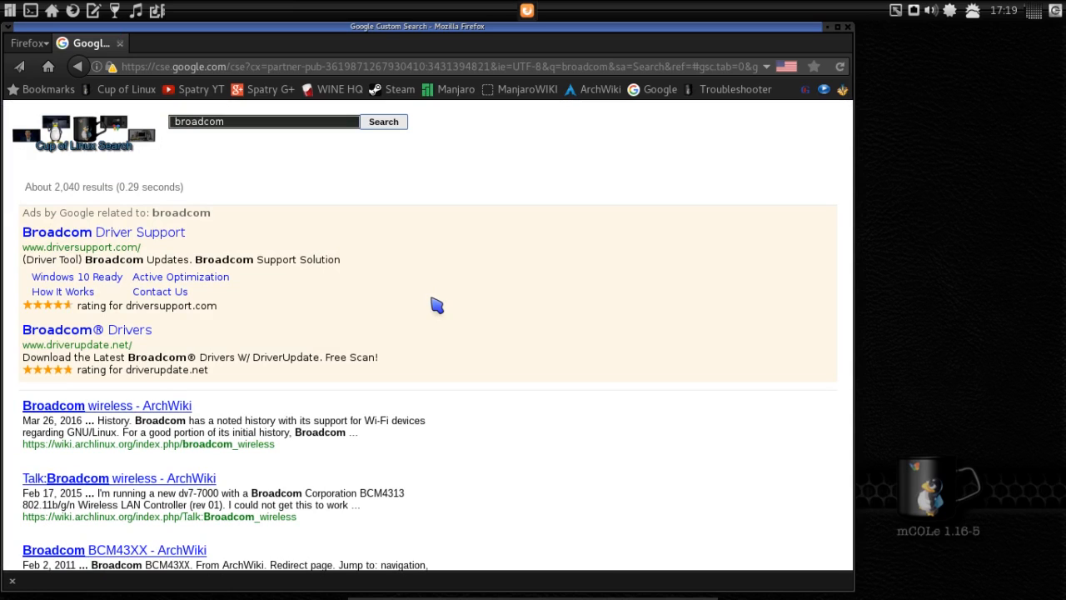
pyautogui.scroll(-3)
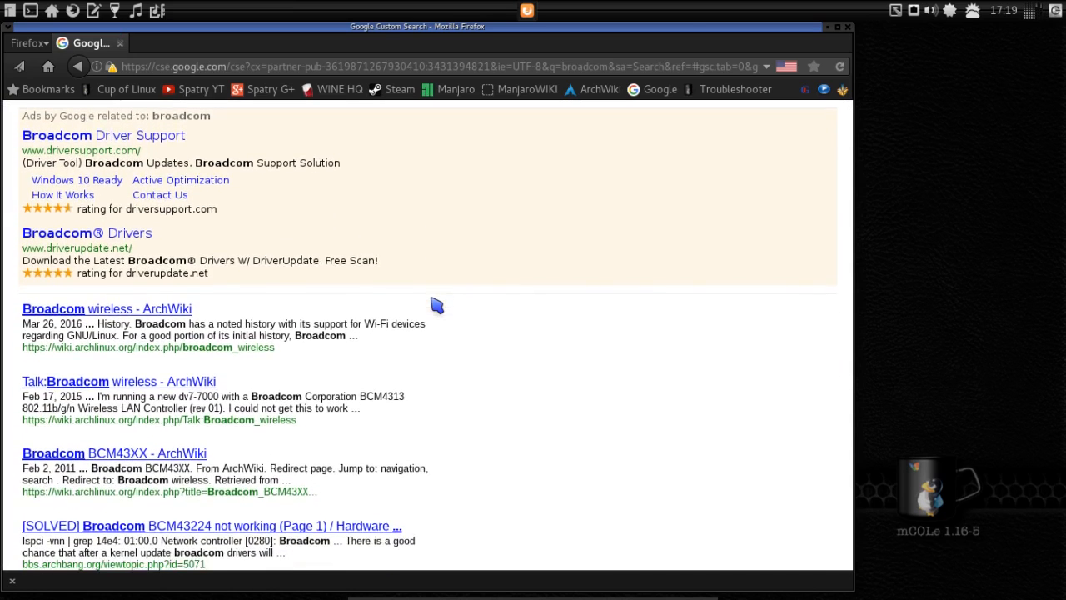
pyautogui.scroll(-3)
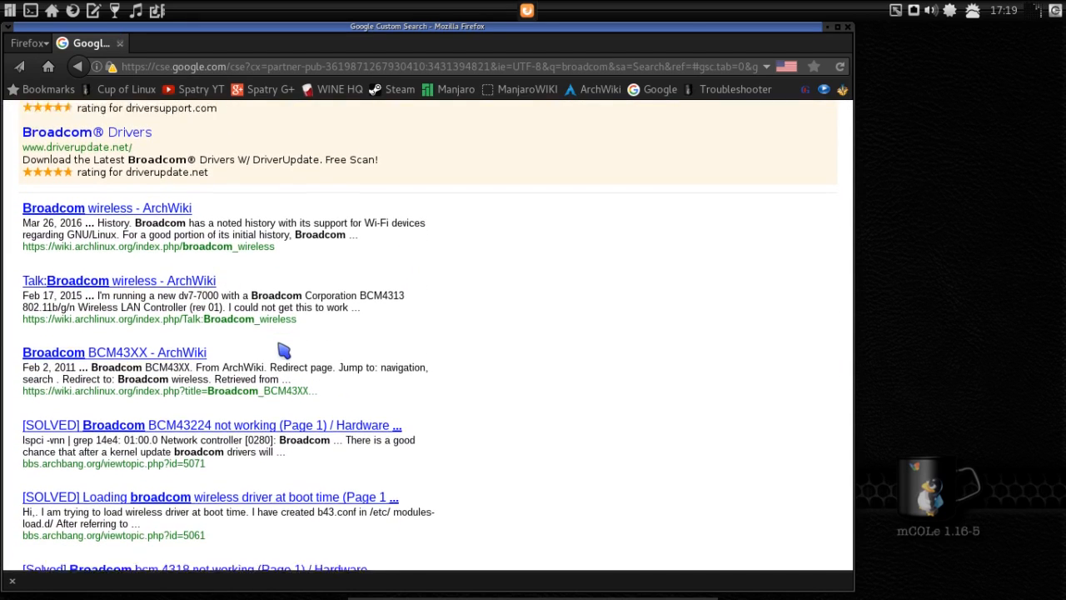
pyautogui.scroll(-3)
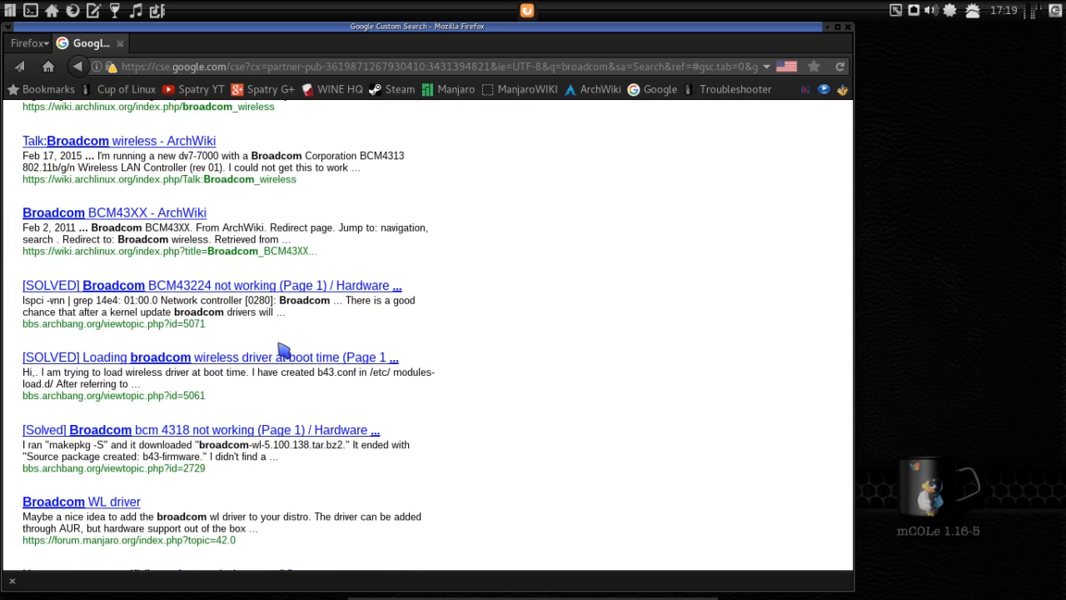
pyautogui.scroll(-3)
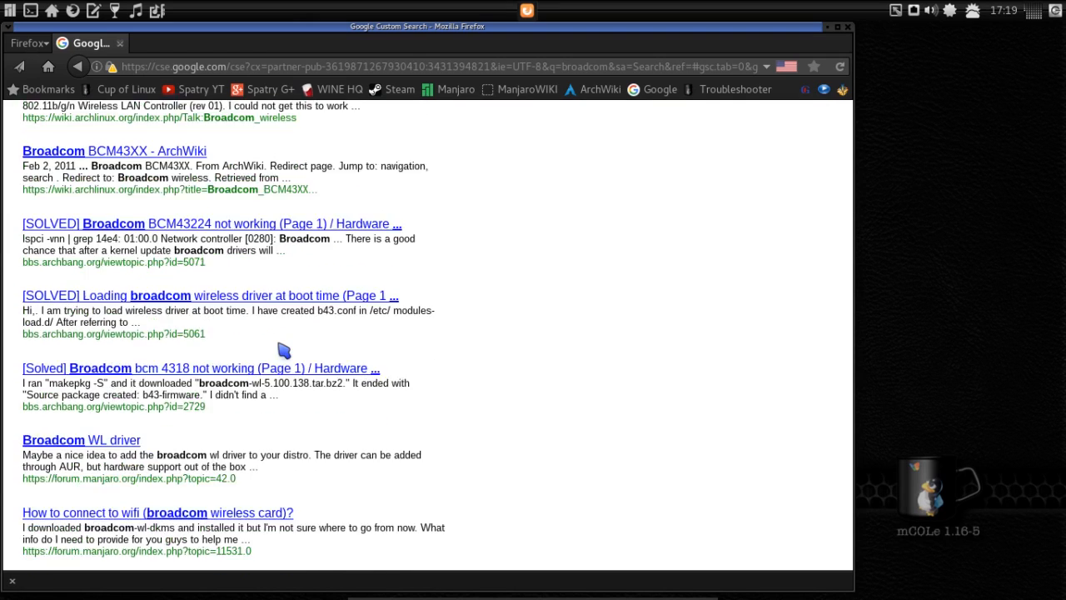
pyautogui.scroll(-3)
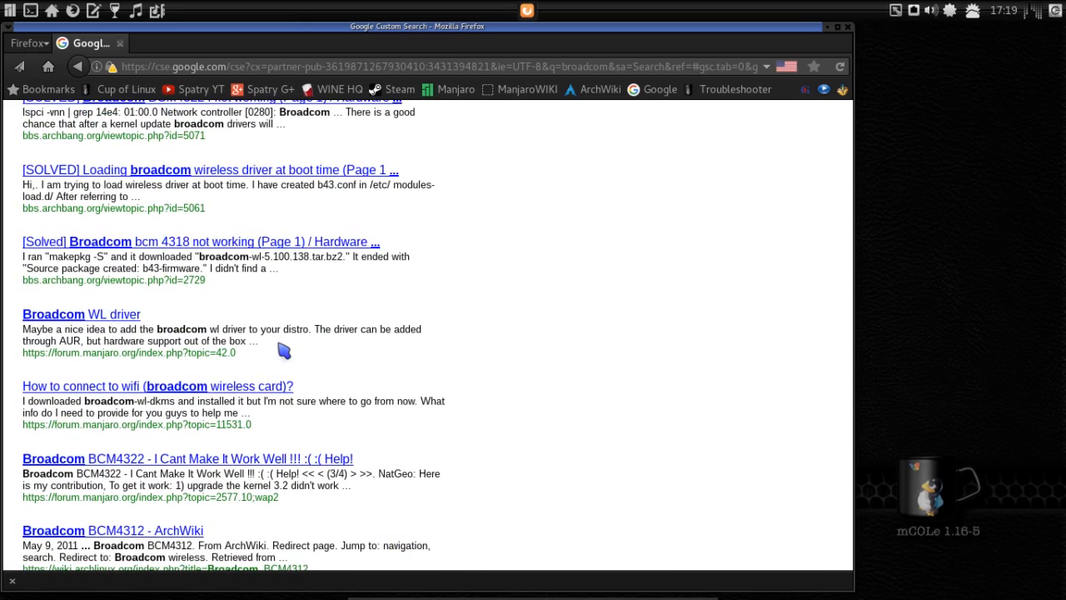
pyautogui.moveTo(655, 93)
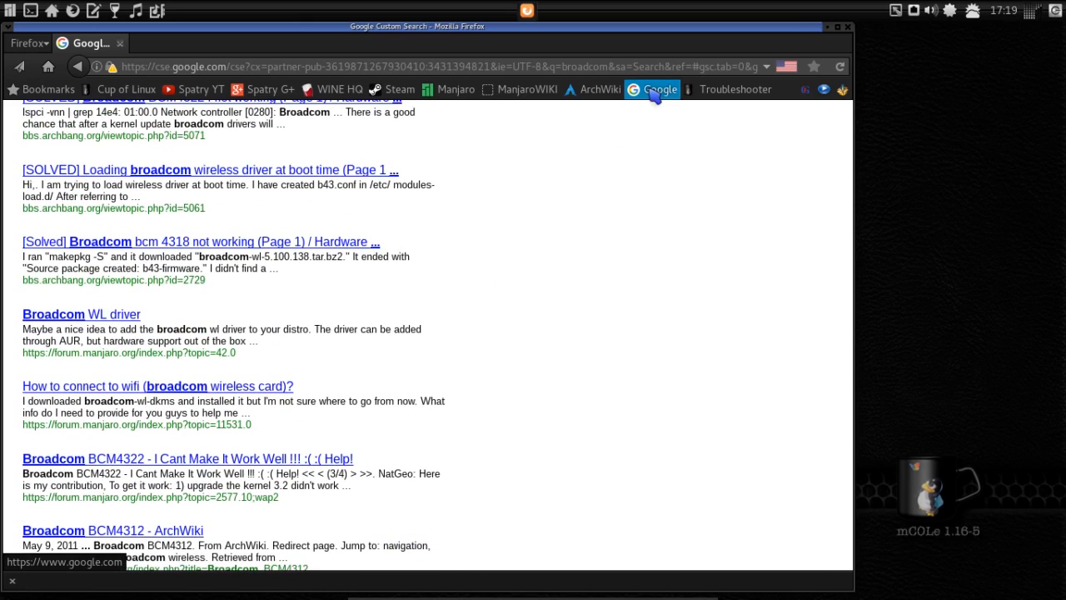
pyautogui.moveTo(664, 100)
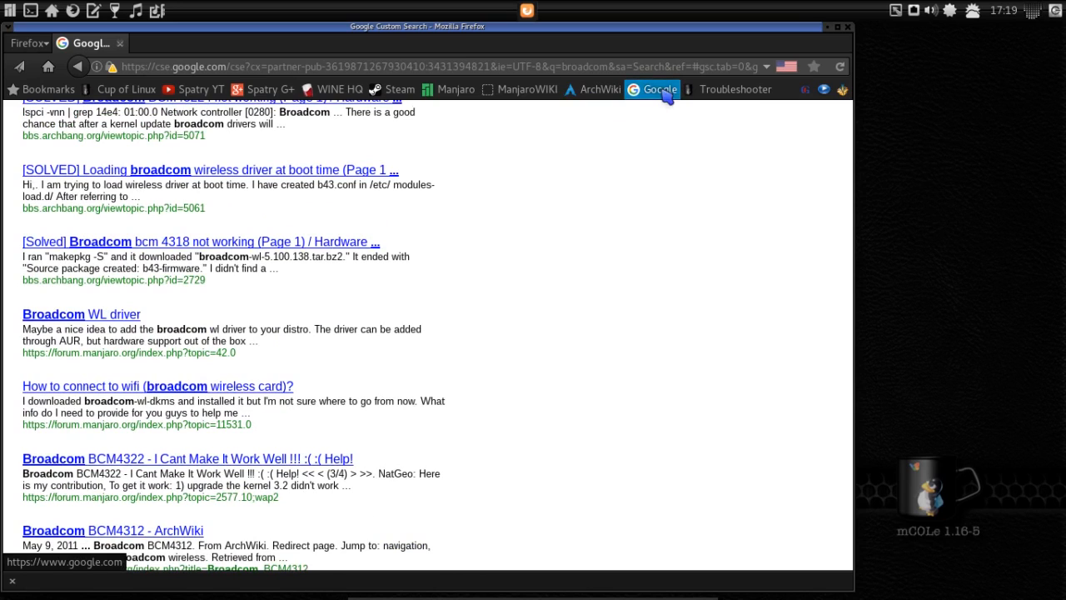
pyautogui.moveTo(601, 89)
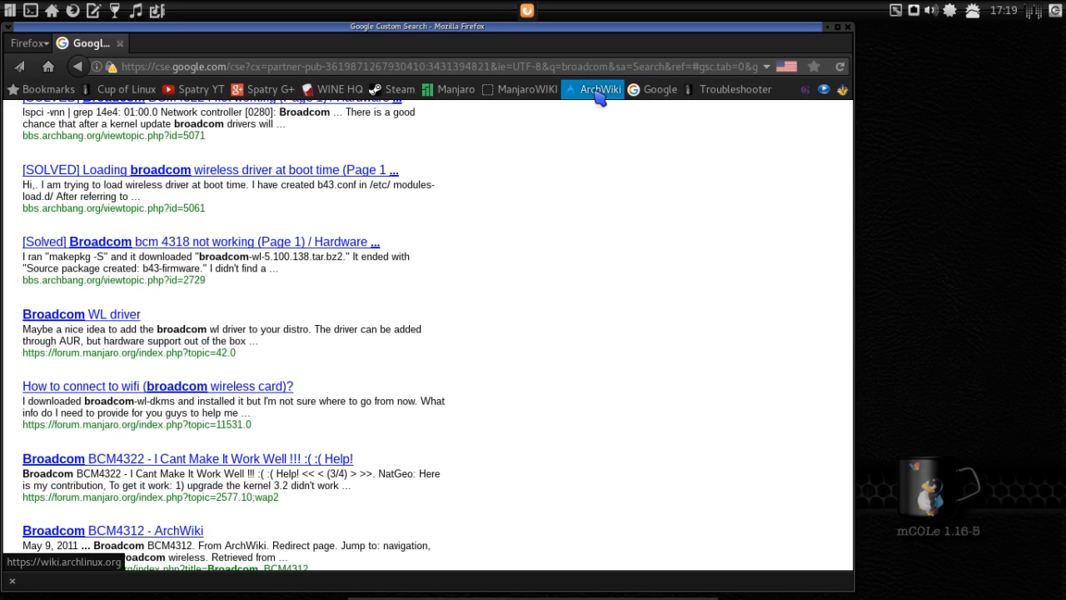
# - Visit ArchWiki, then the Cup of Linux homepage showing the Manjaro edition announcement
pyautogui.click(595, 90)
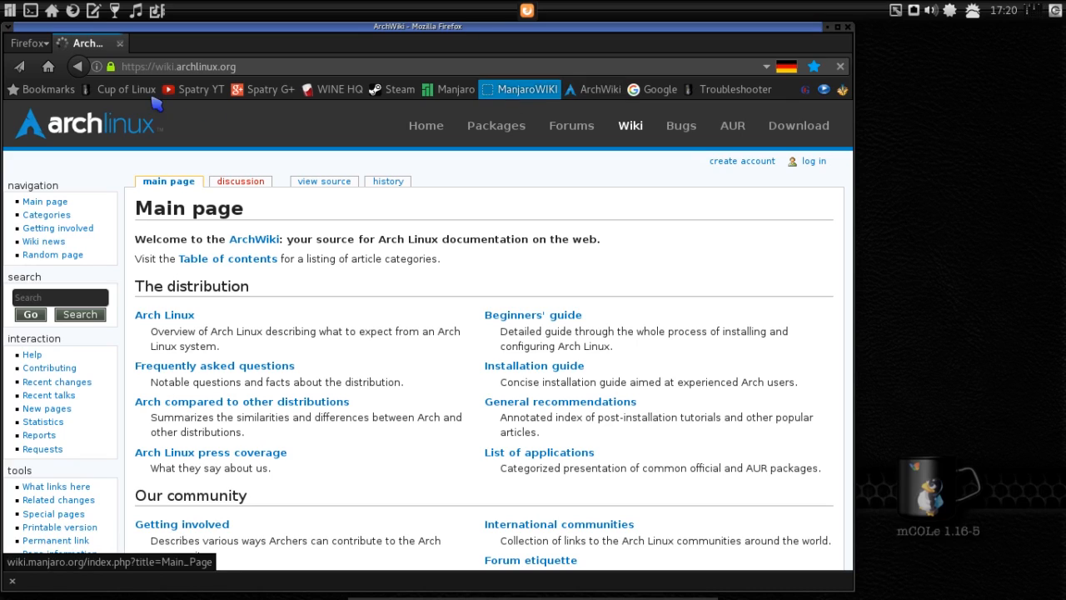
pyautogui.click(124, 90)
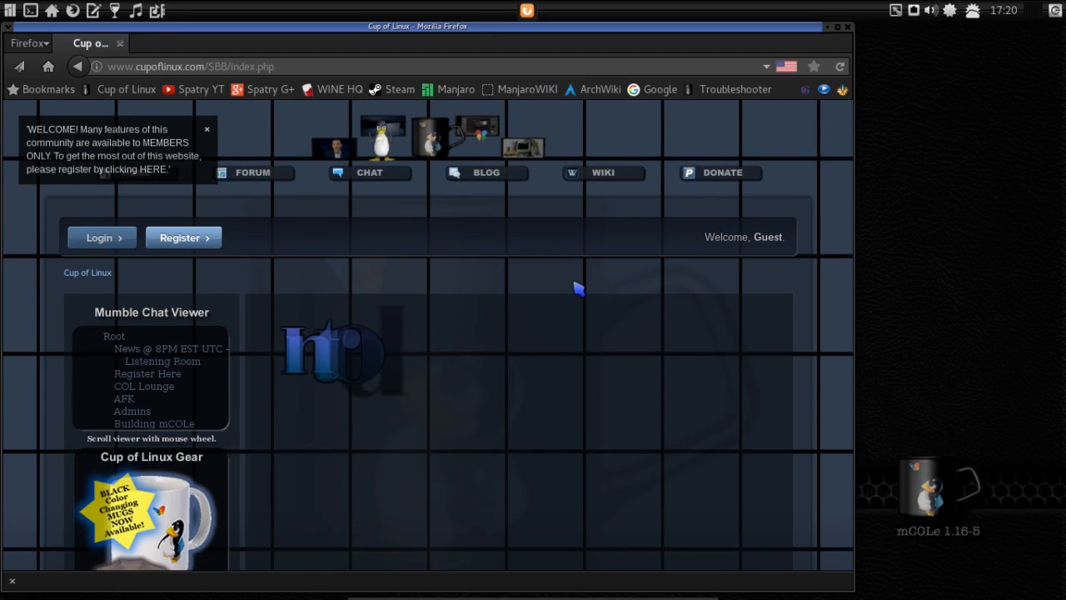
pyautogui.scroll(-3)
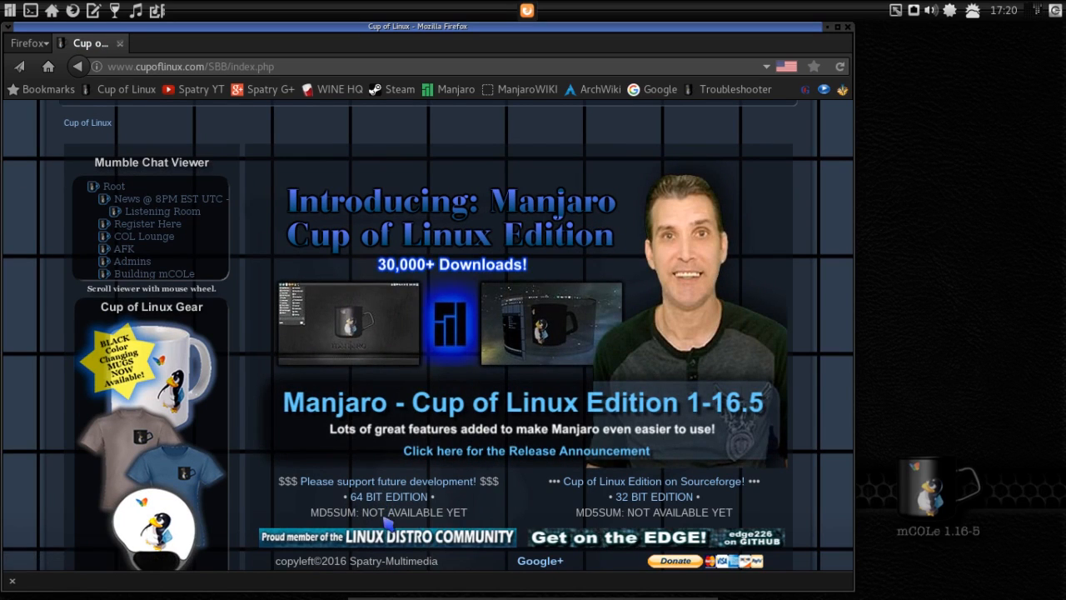
pyautogui.moveTo(648, 513)
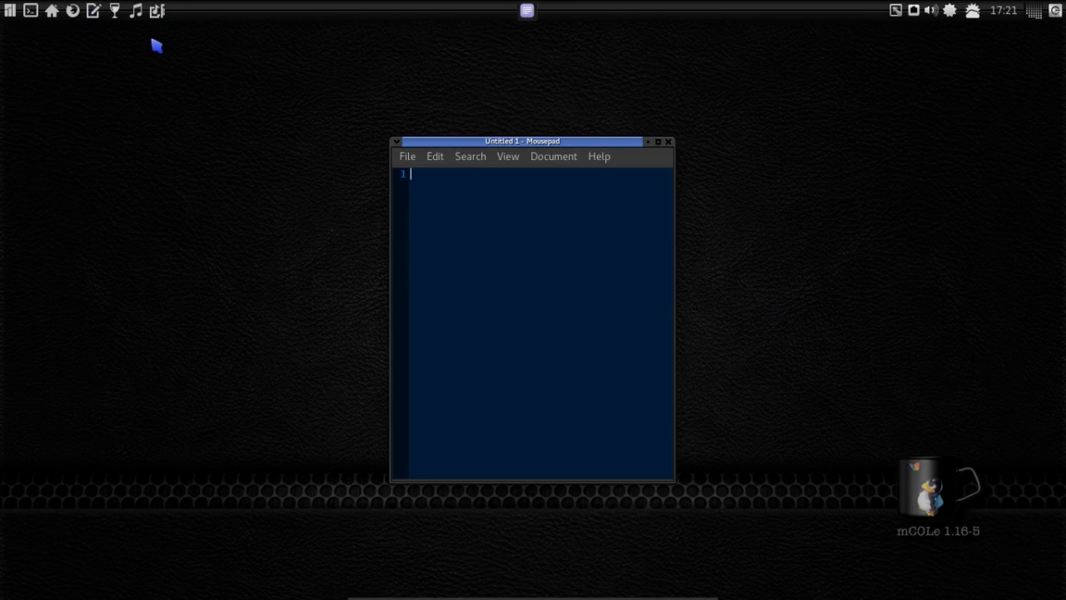
pyautogui.moveTo(115, 10)
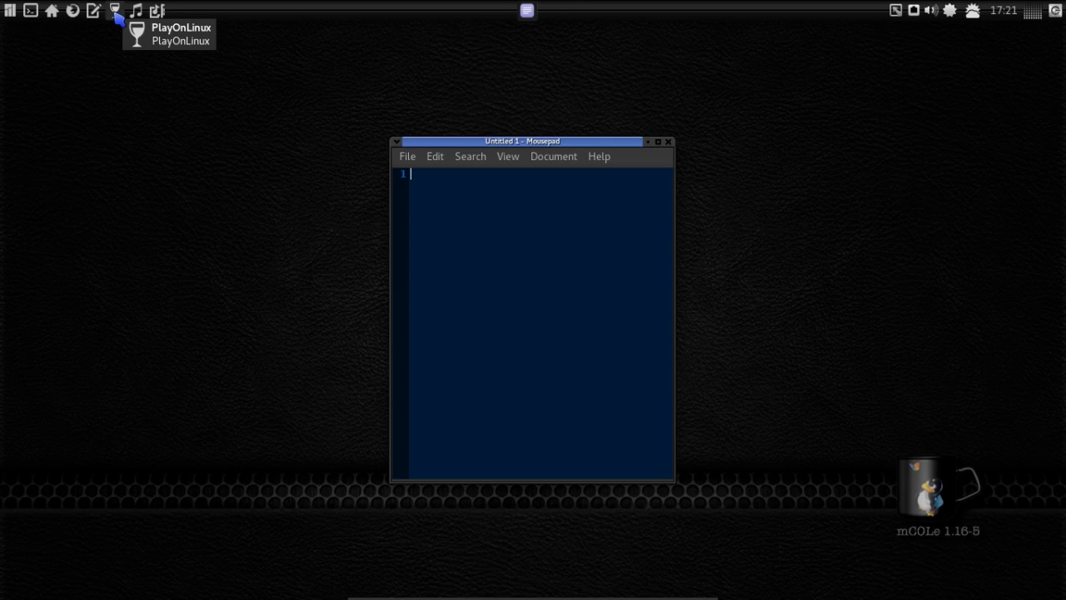
pyautogui.moveTo(140, 15)
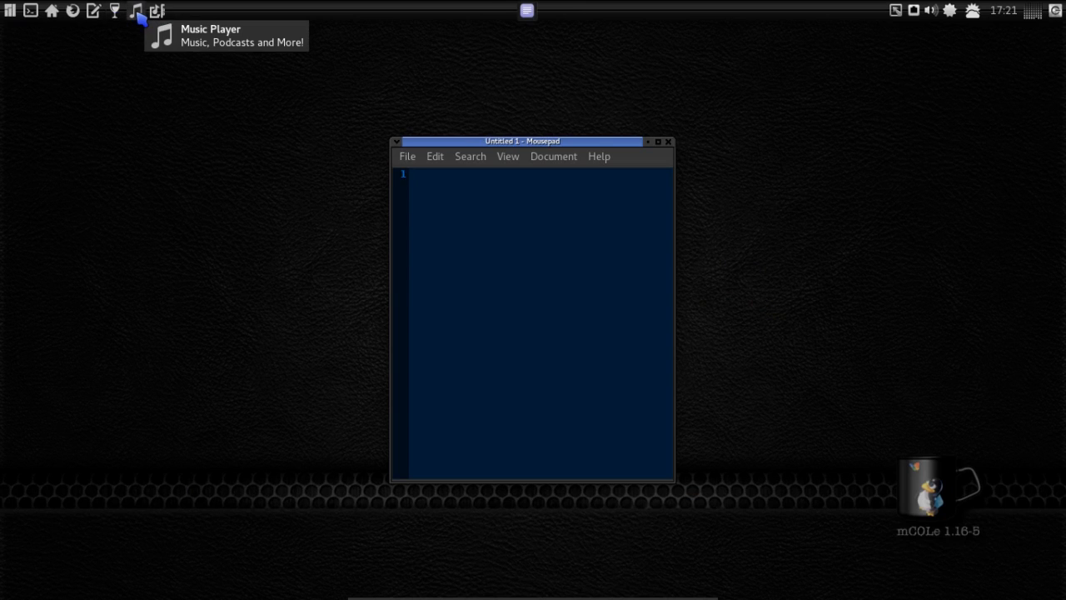
# - Open Volume Control from the panel and close it again
pyautogui.click(137, 11)
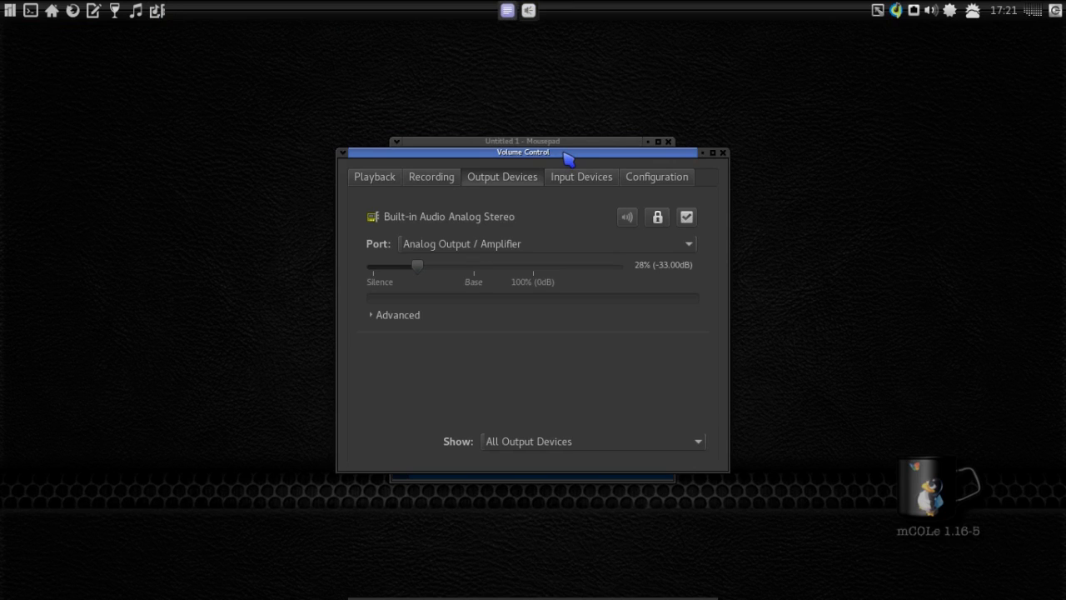
pyautogui.moveTo(723, 163)
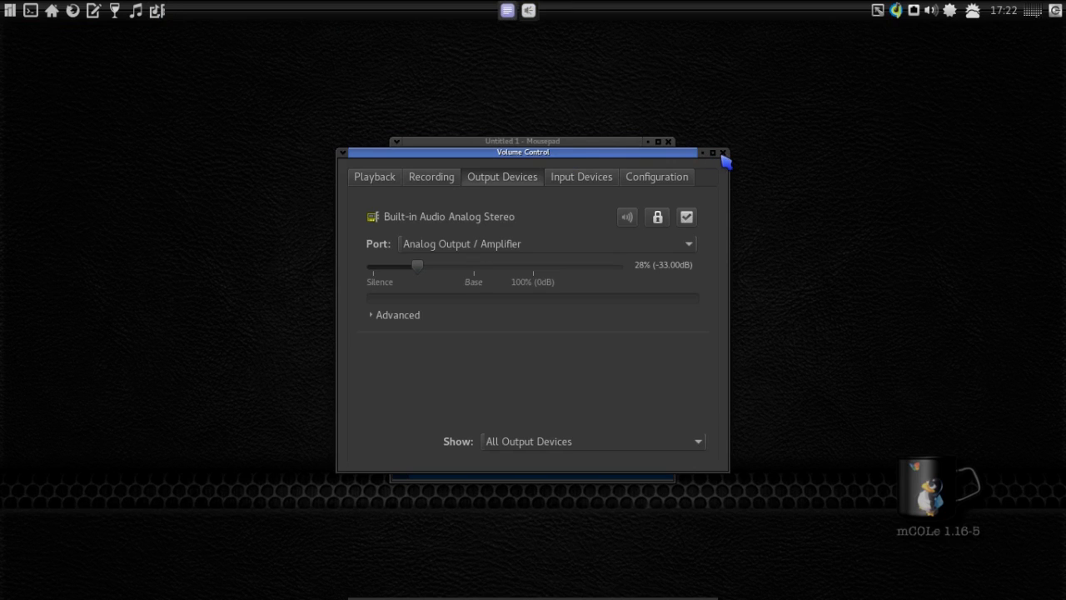
pyautogui.click(721, 151)
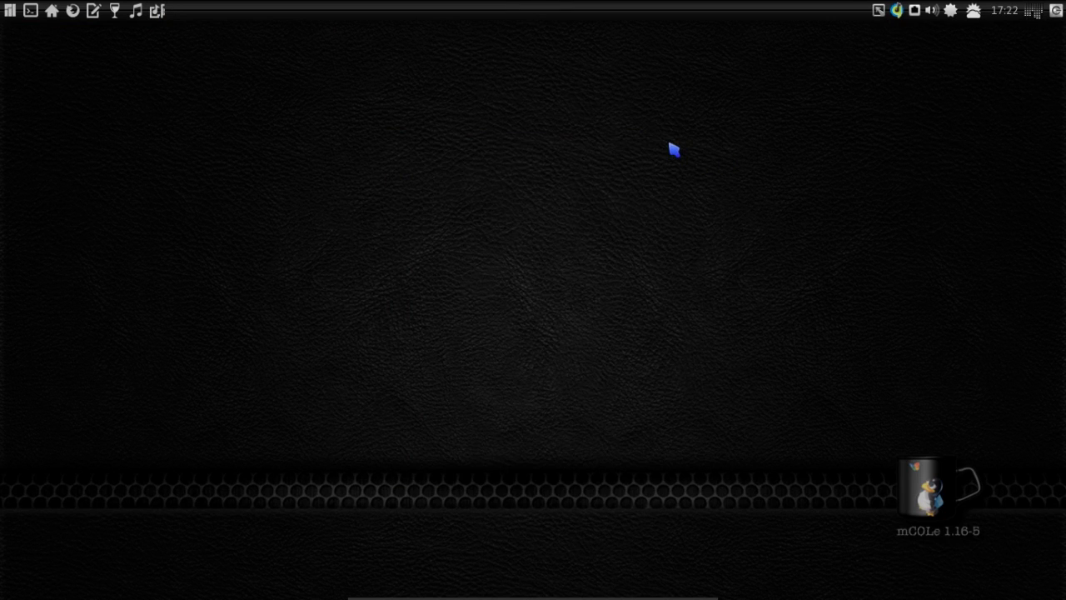
# - Launch Mumble and inspect the Cup of Linux LIVE favourite server entry
pyautogui.click(9, 13)
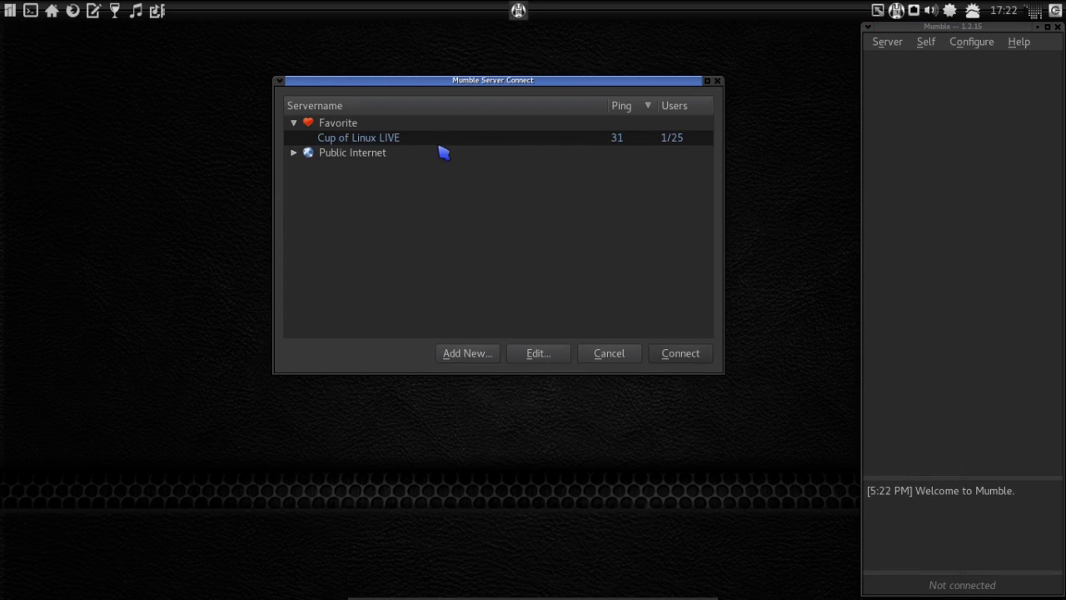
pyautogui.moveTo(371, 143)
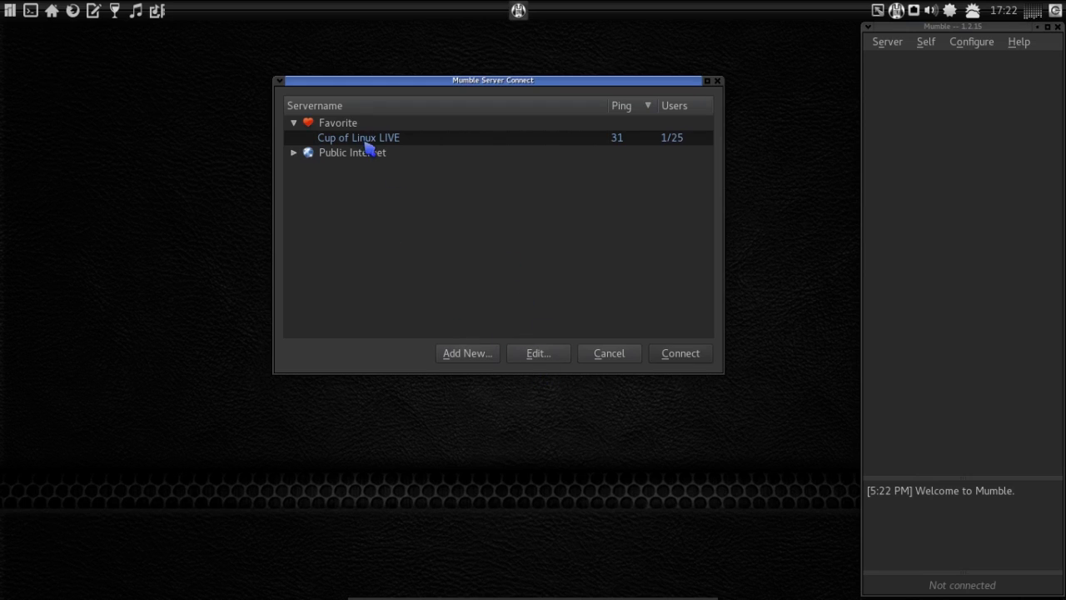
pyautogui.moveTo(351, 145)
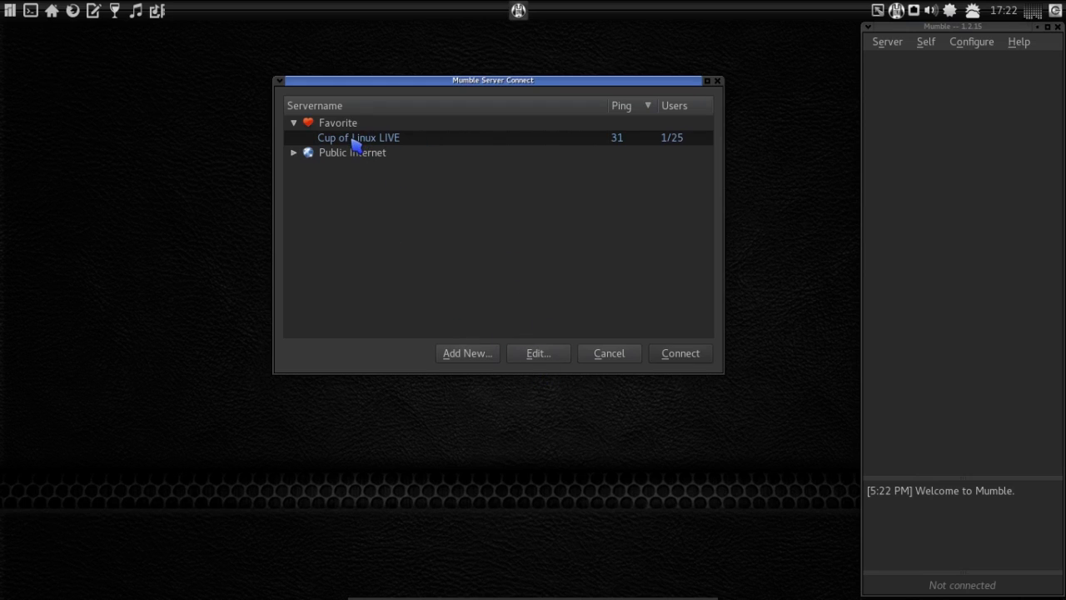
pyautogui.moveTo(366, 160)
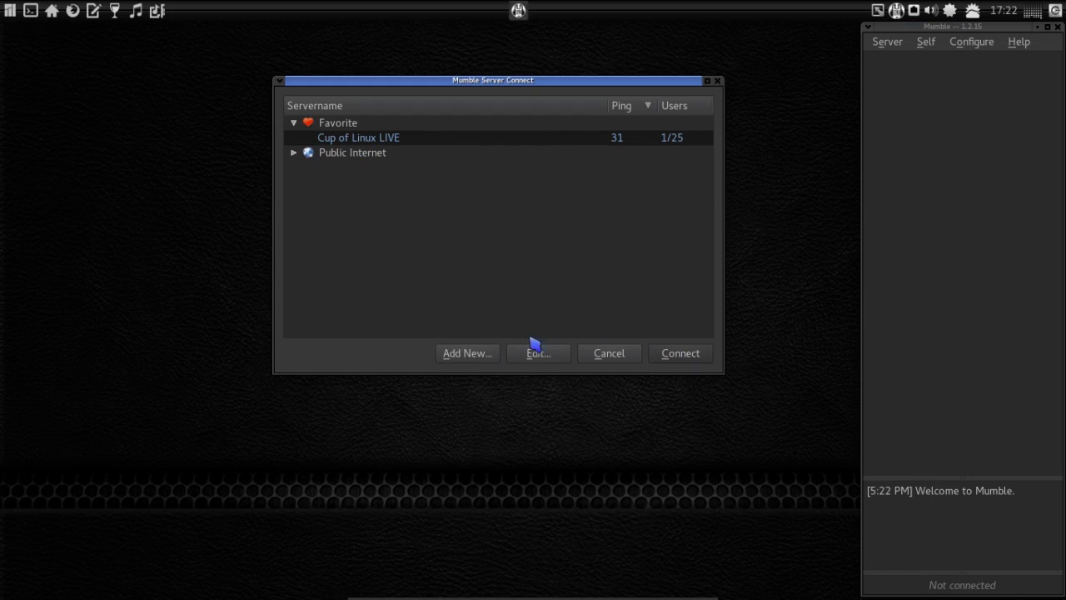
pyautogui.click(538, 353)
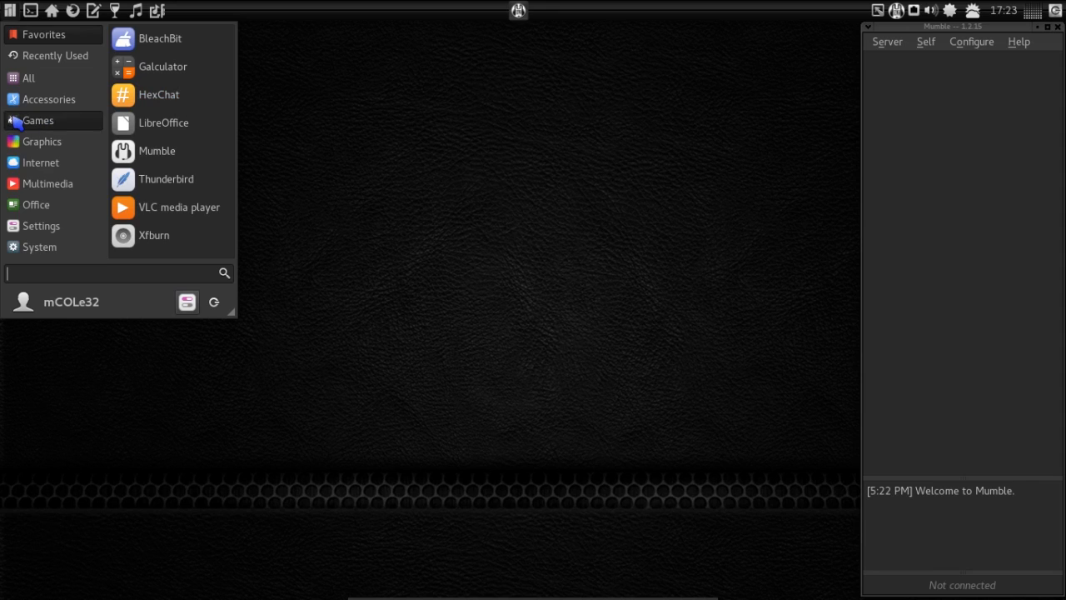
# - Browse the Games list, scroll through Office applications and move on to the Settings category
pyautogui.click(38, 120)
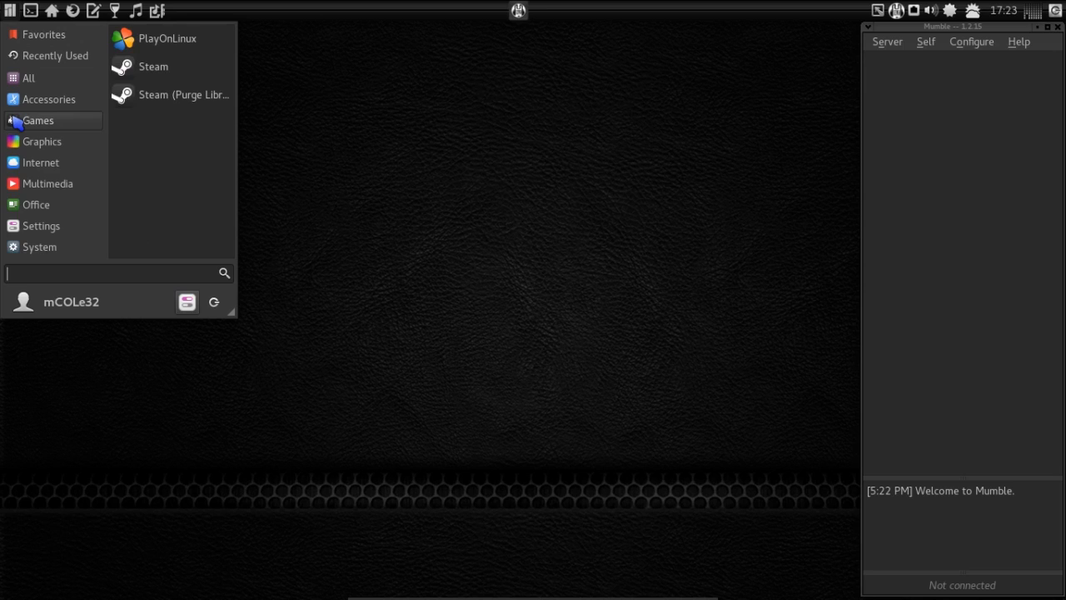
pyautogui.moveTo(26, 140)
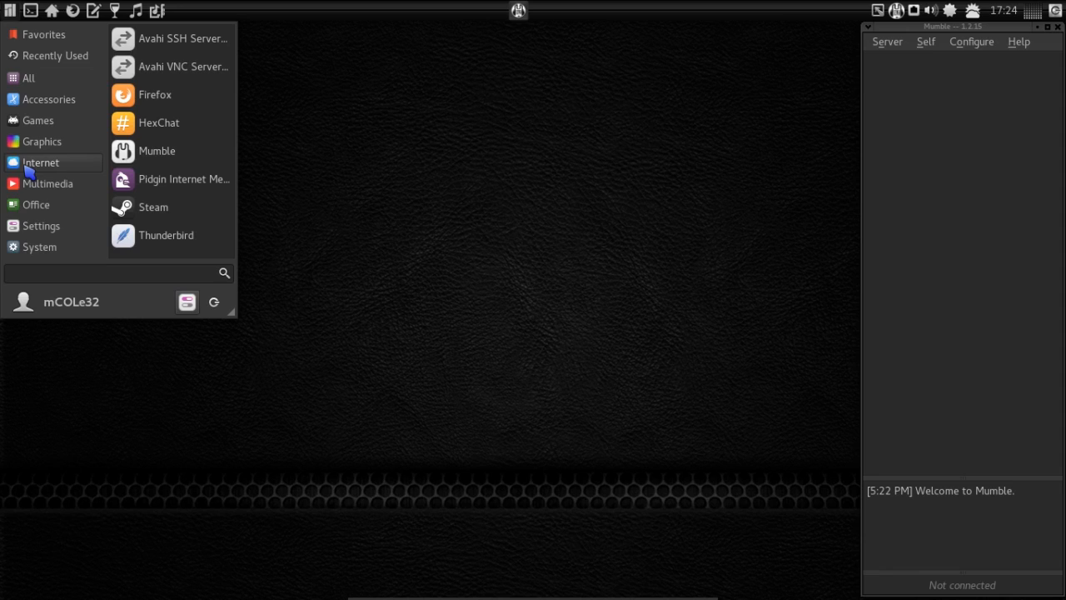
pyautogui.moveTo(47, 183)
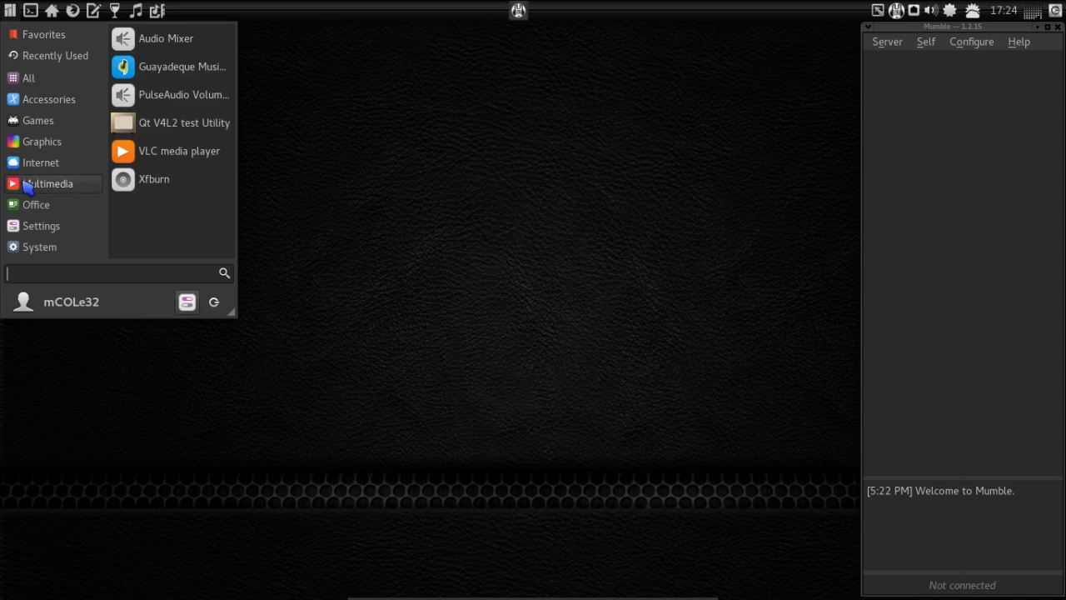
pyautogui.moveTo(140, 157)
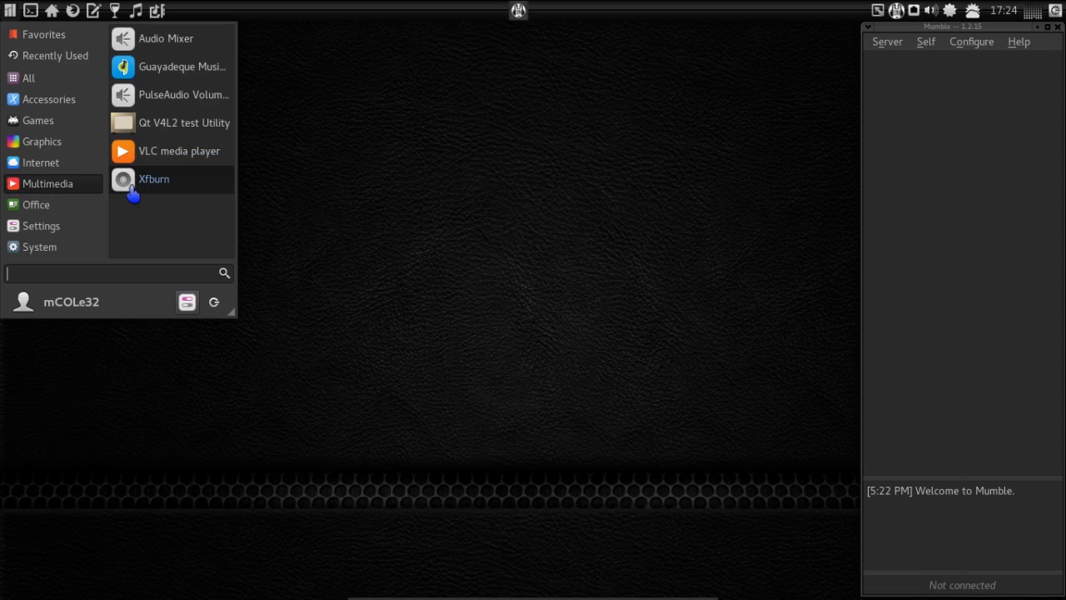
pyautogui.moveTo(91, 208)
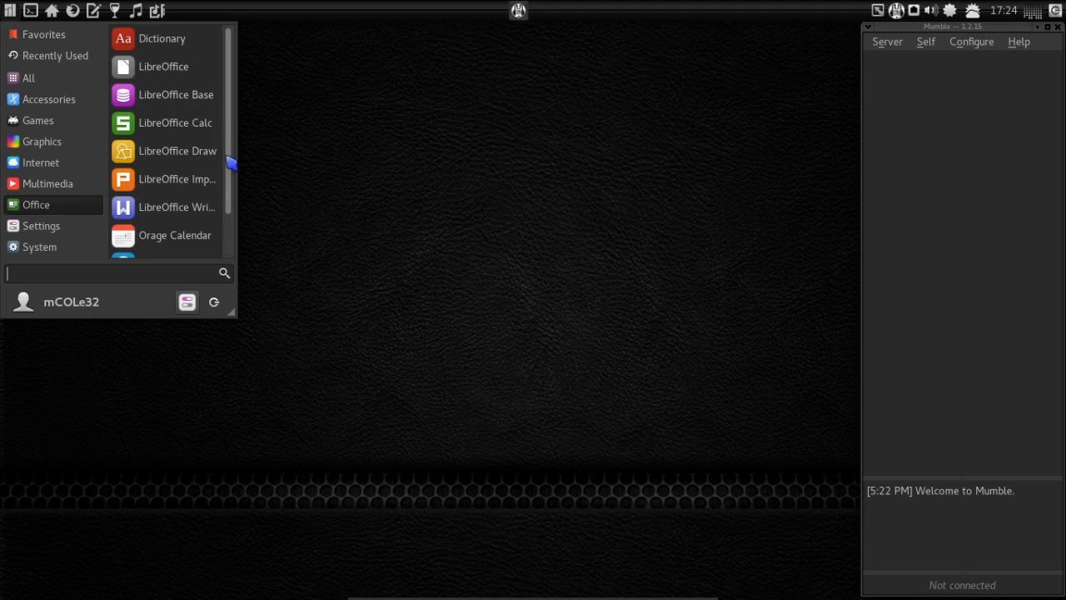
pyautogui.scroll(-3)
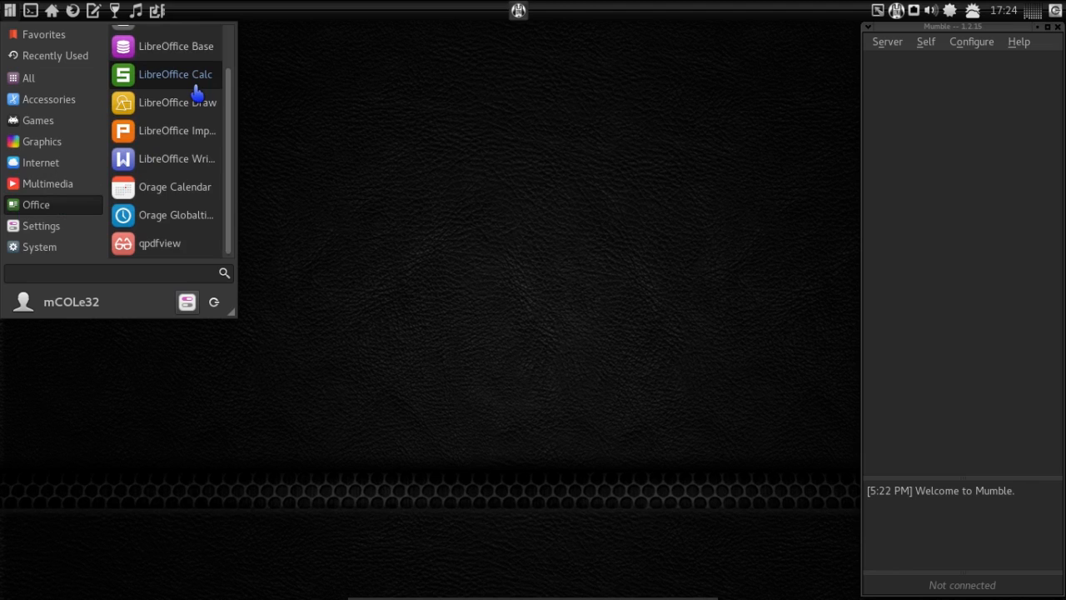
pyautogui.click(40, 226)
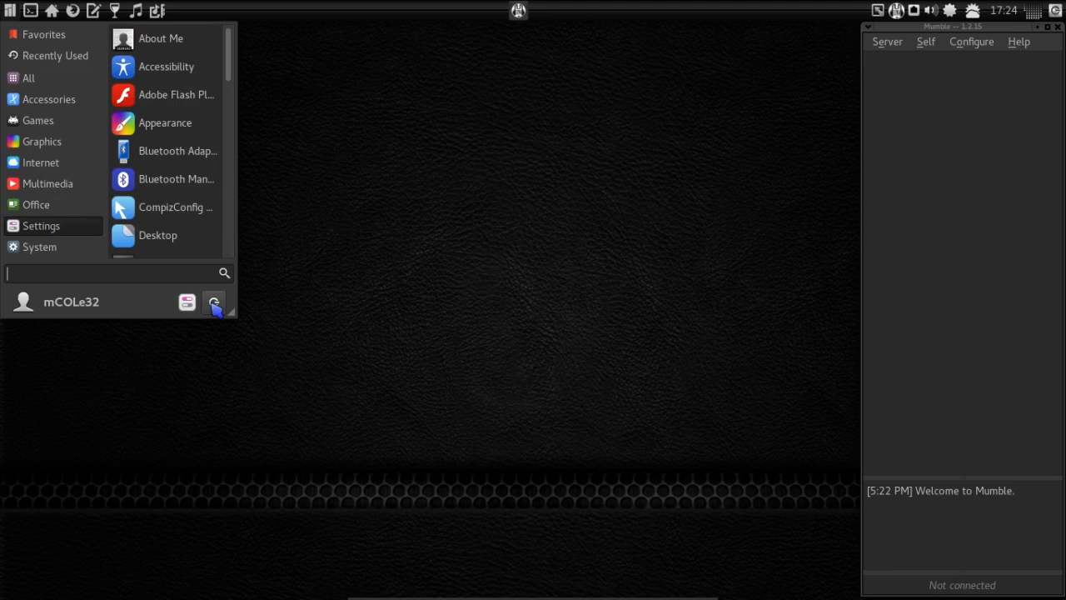
# - Launch the Settings Manager and move the Theme Configuration colour window aside to view the categories
pyautogui.click(40, 225)
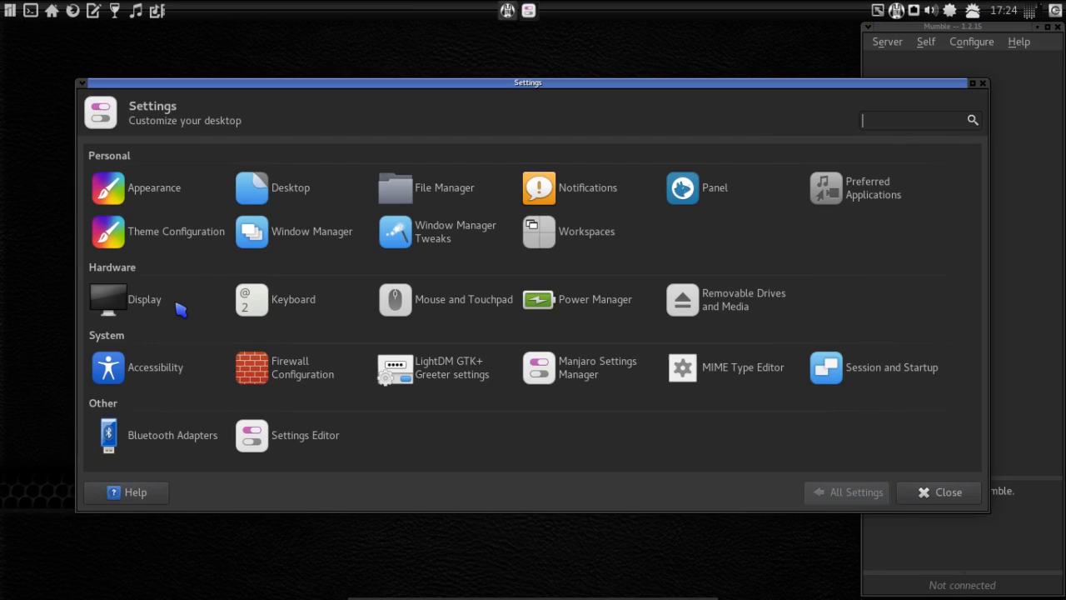
pyautogui.moveTo(186, 308)
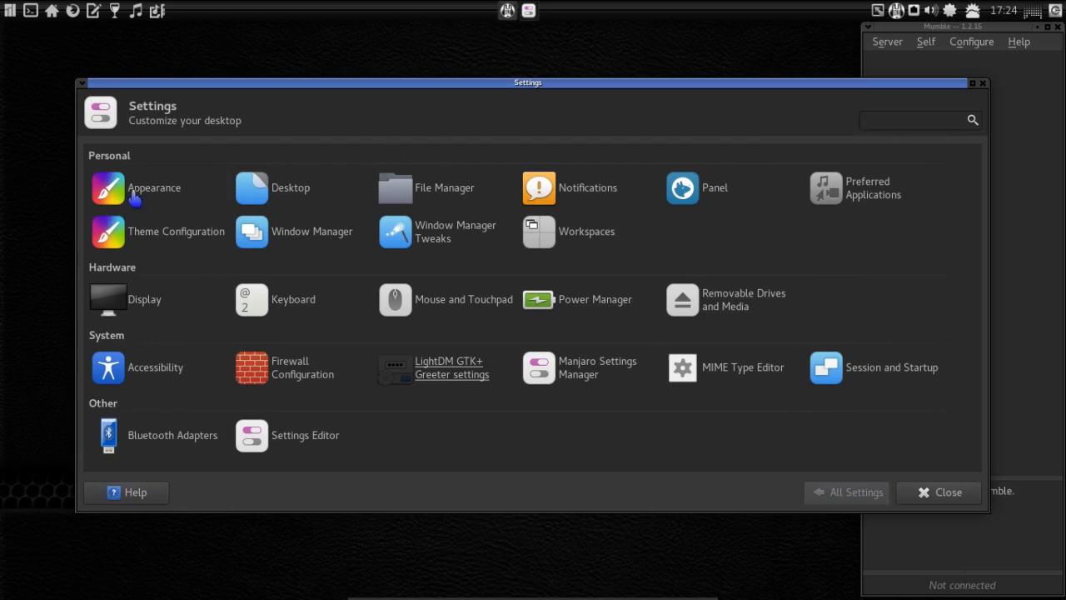
pyautogui.moveTo(175, 230)
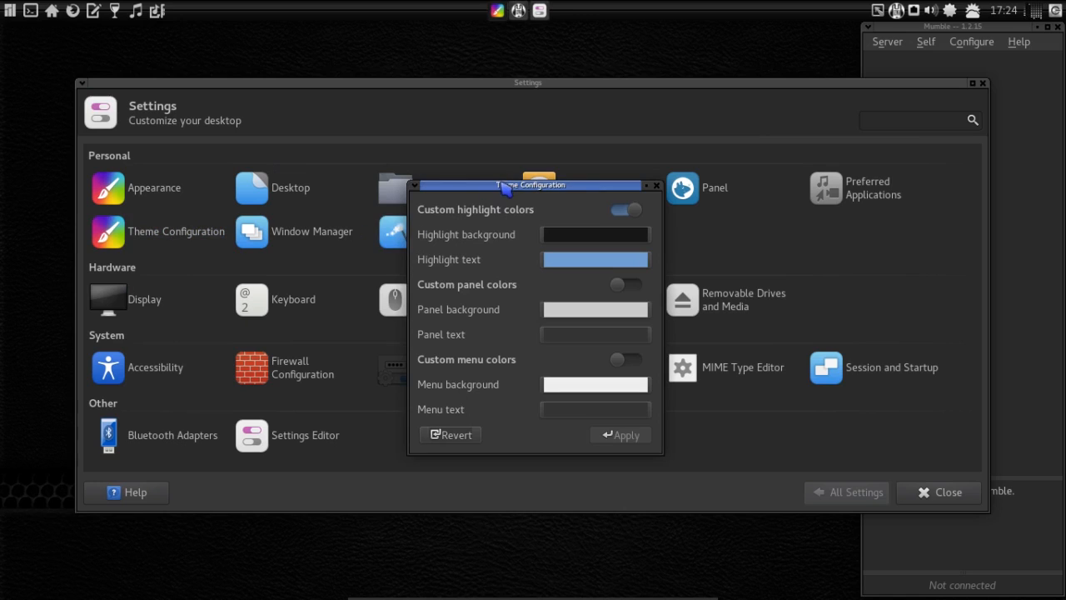
pyautogui.moveTo(529, 185); pyautogui.dragTo(403, 198)
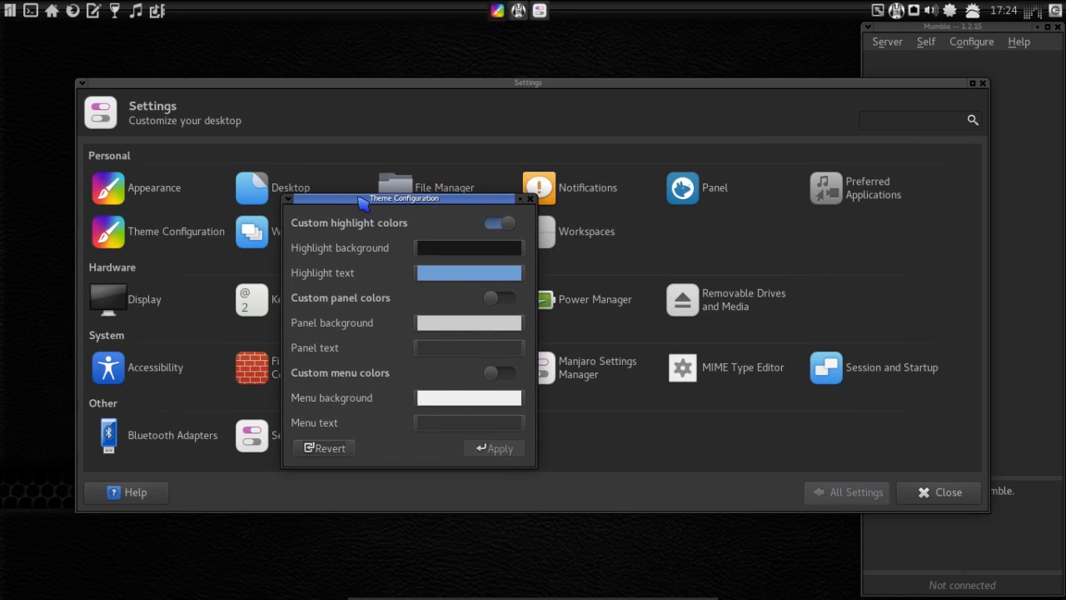
pyautogui.moveTo(490, 293)
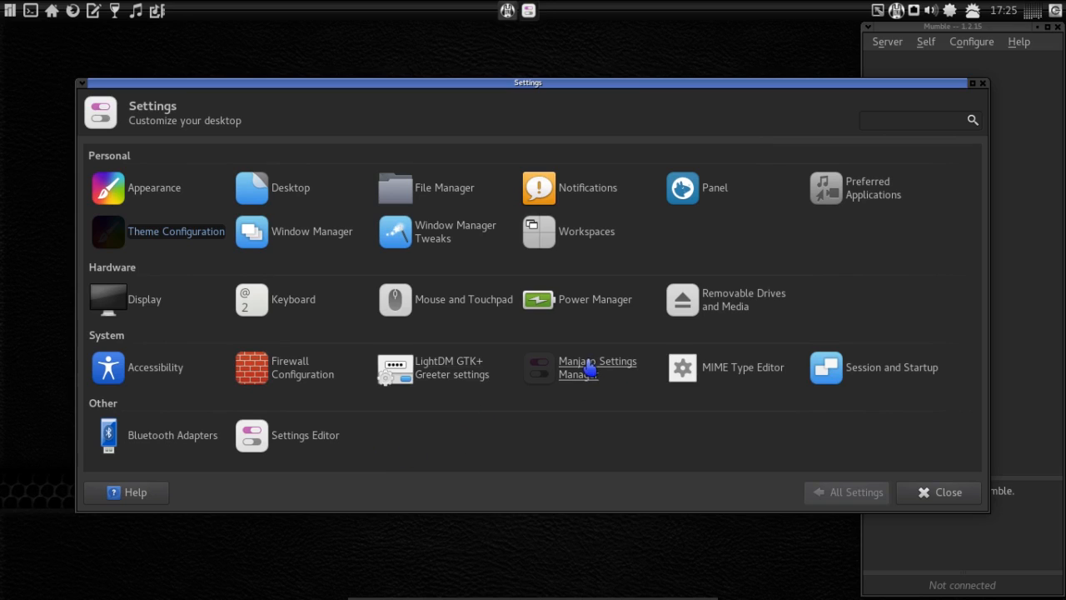
pyautogui.moveTo(586, 373)
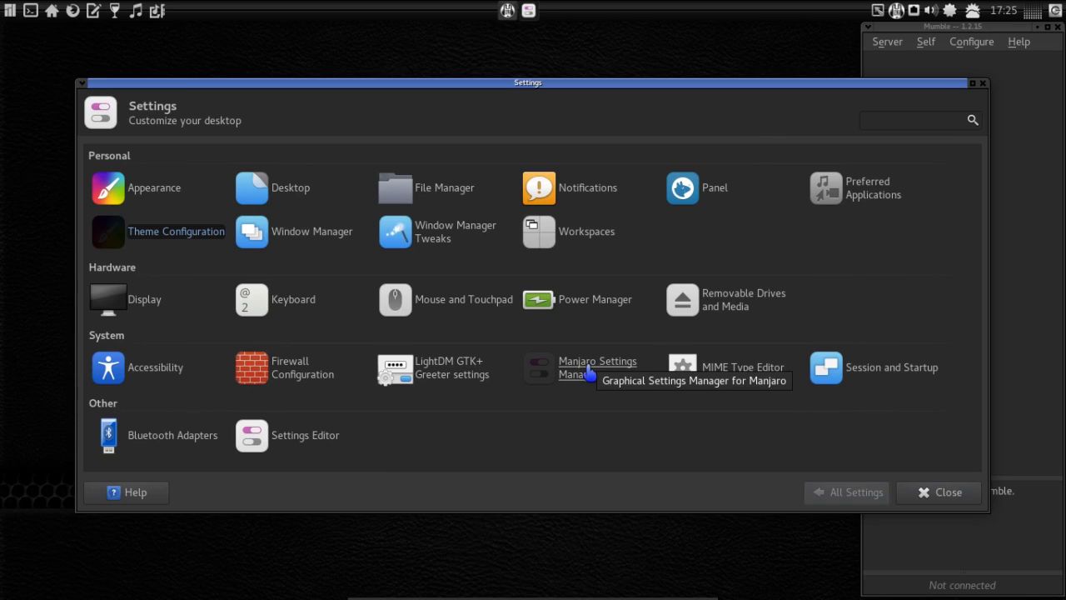
pyautogui.moveTo(575, 417)
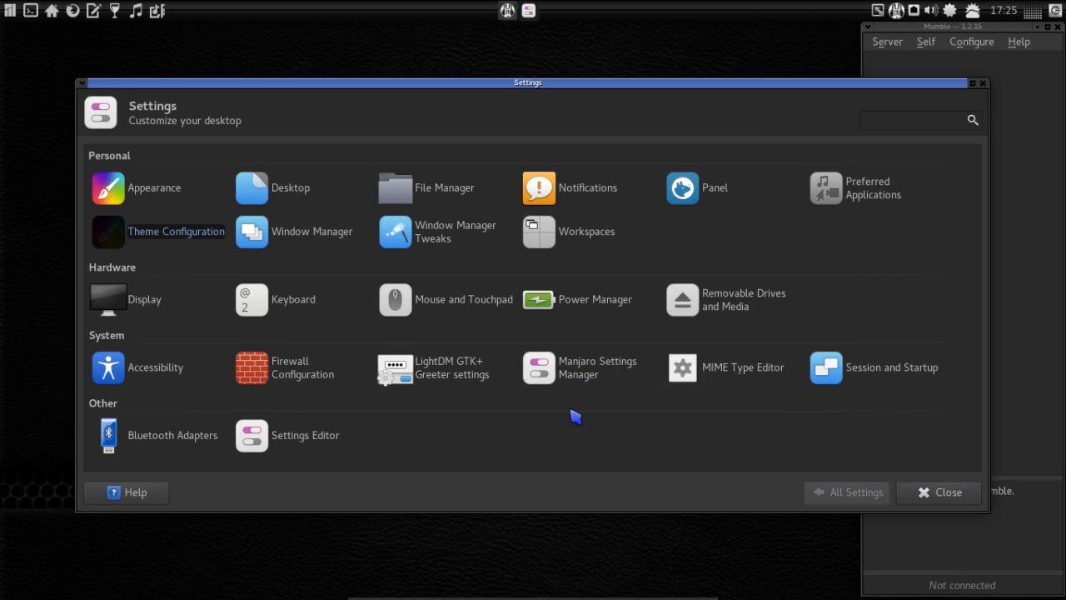
pyautogui.moveTo(743, 299)
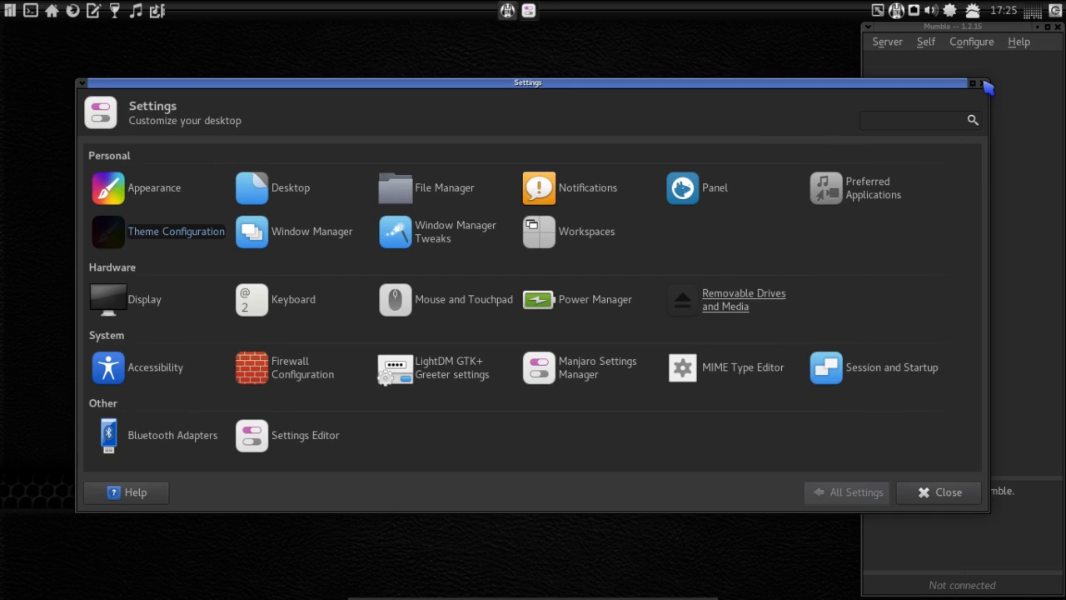
# - Close the Settings Manager window, returning to the bare desktop with wallpaper and top panel
pyautogui.click(948, 493)
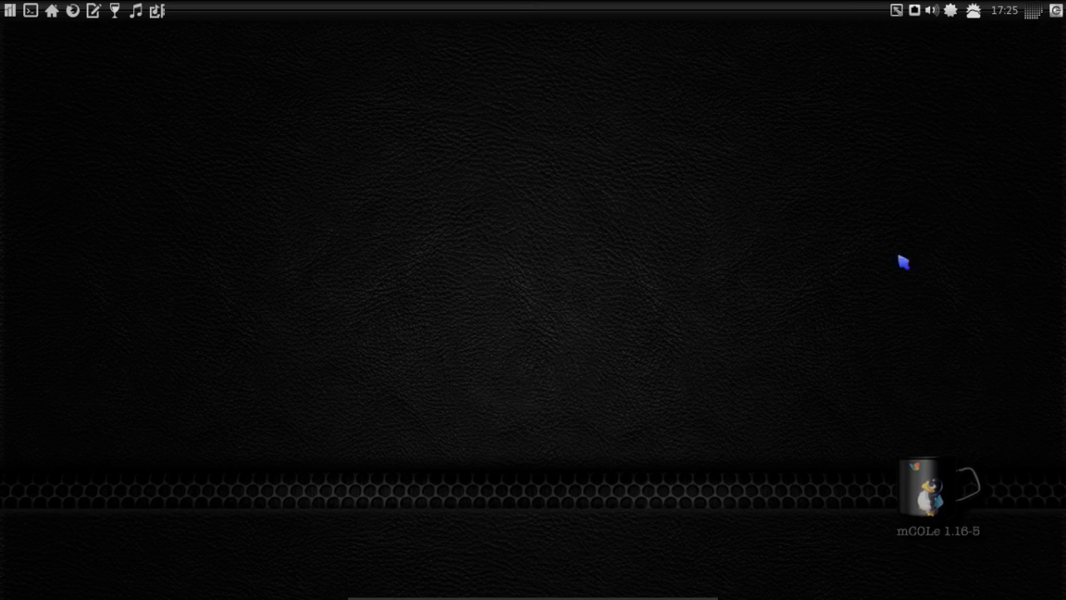
pyautogui.moveTo(842, 300)
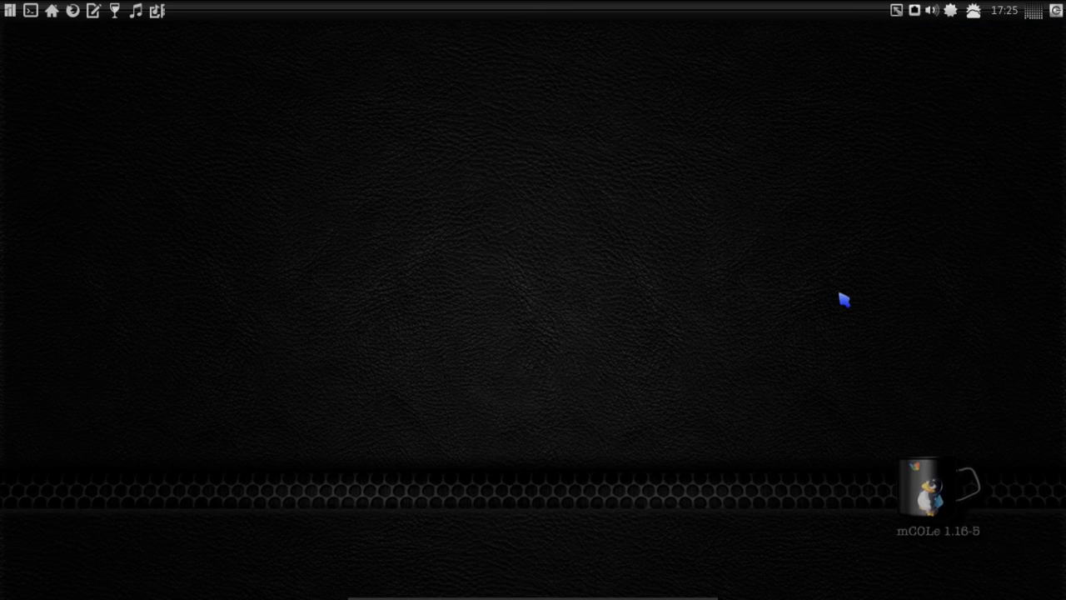